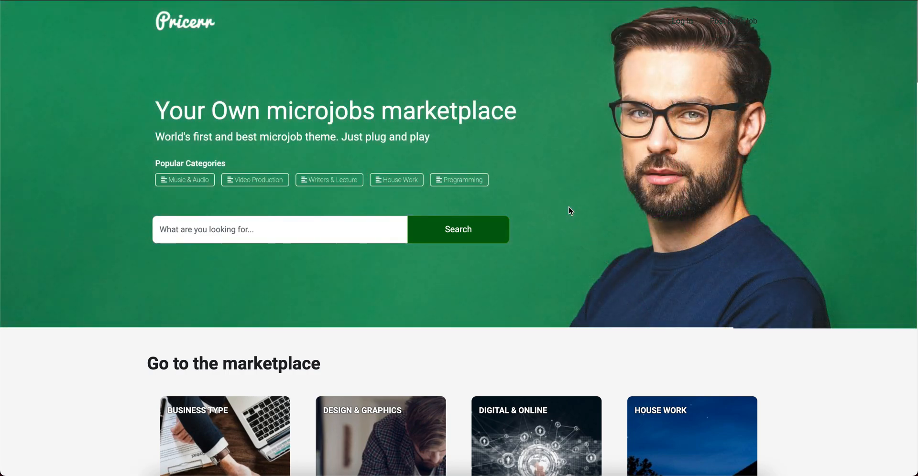
Sign in to Pricerr as user1, reaching the dashboard with a $1,000.00 balance
scroll("down", 3)
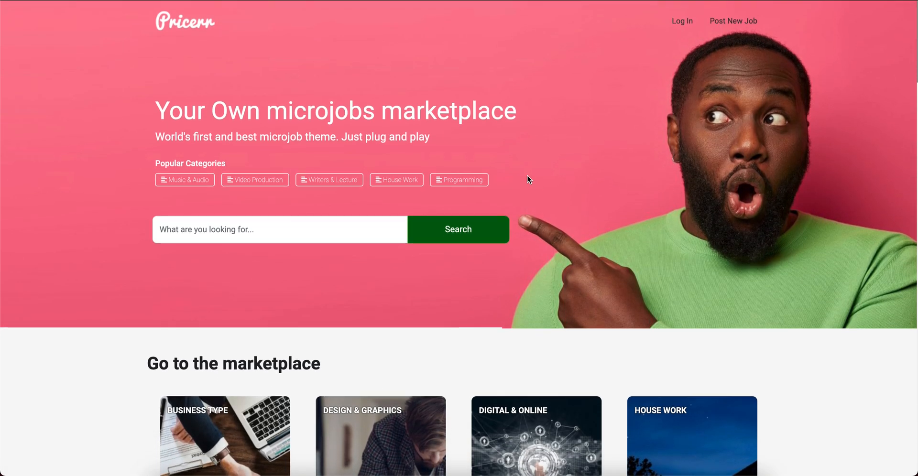
mouse_move(489, 140)
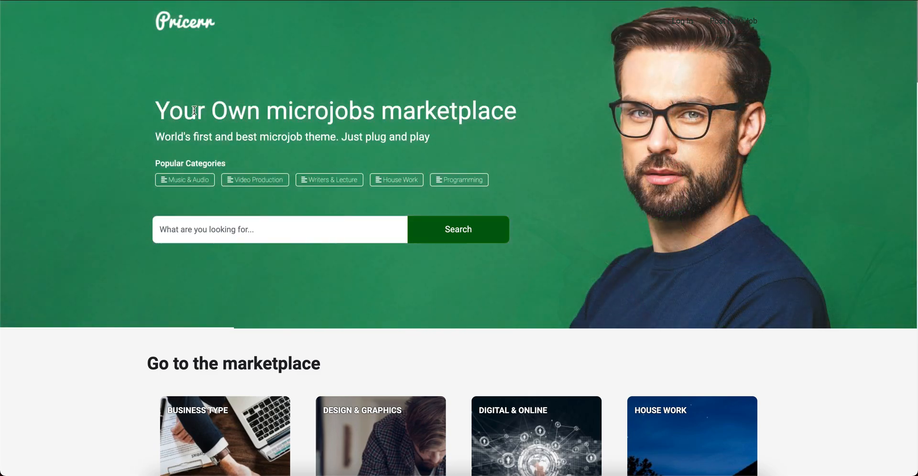
mouse_move(681, 21)
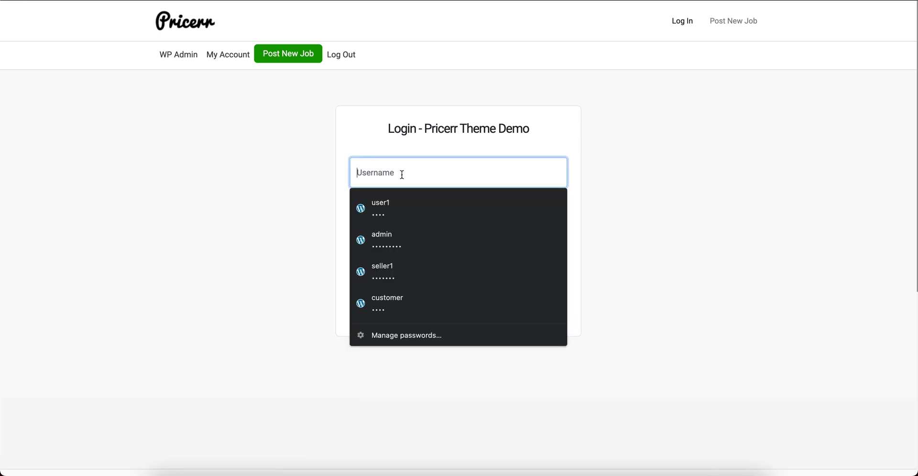
left_click(380, 208)
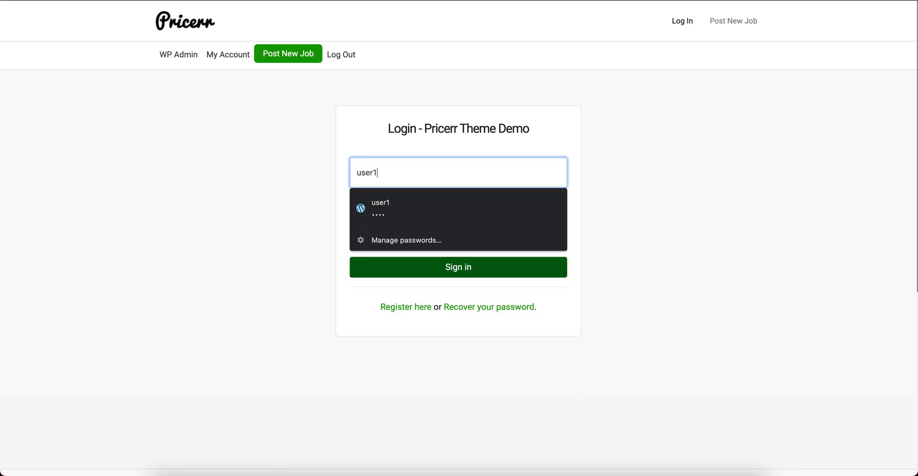
left_click(594, 172)
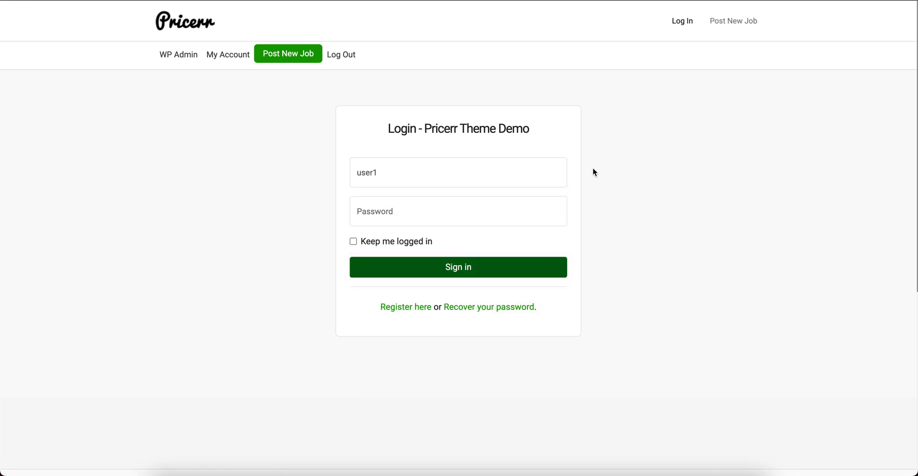
mouse_move(406, 307)
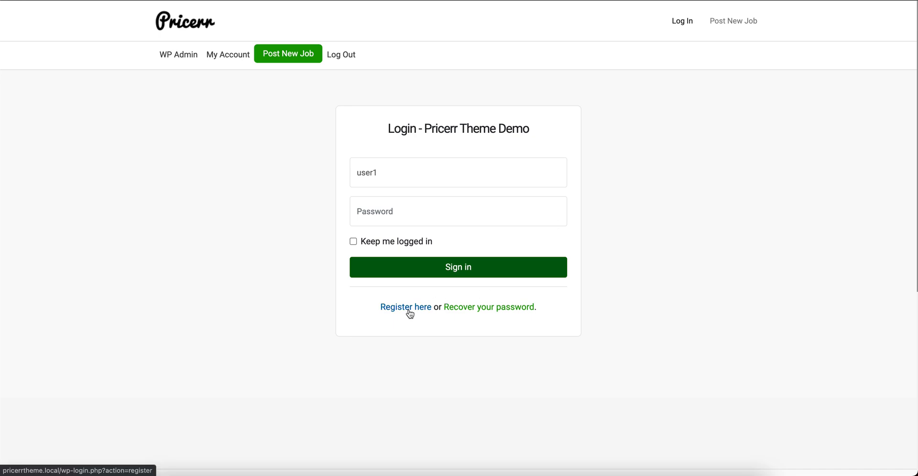
left_click(404, 307)
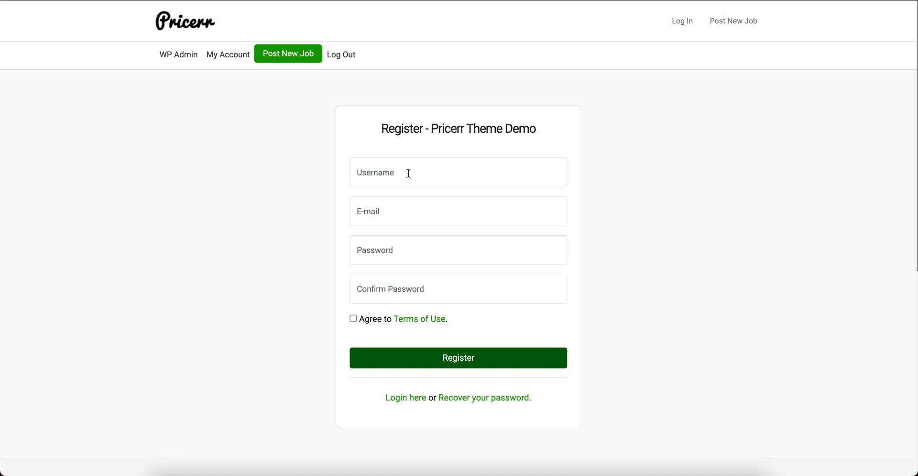
mouse_move(512, 218)
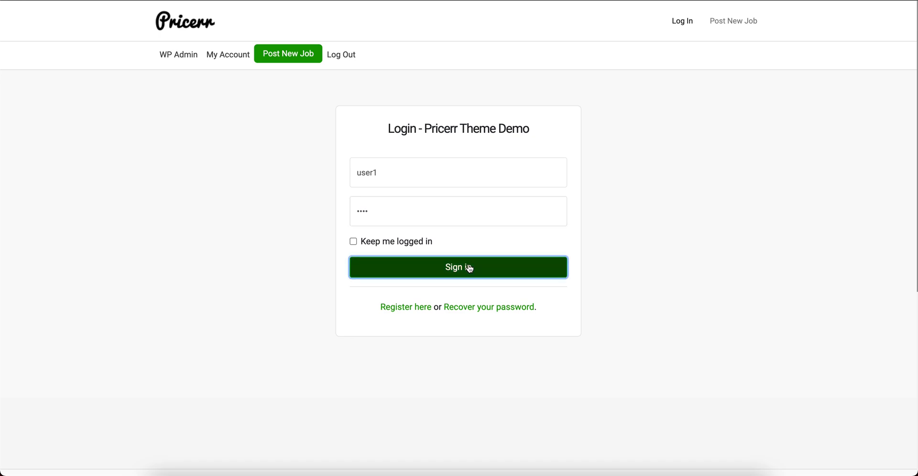
left_click(459, 267)
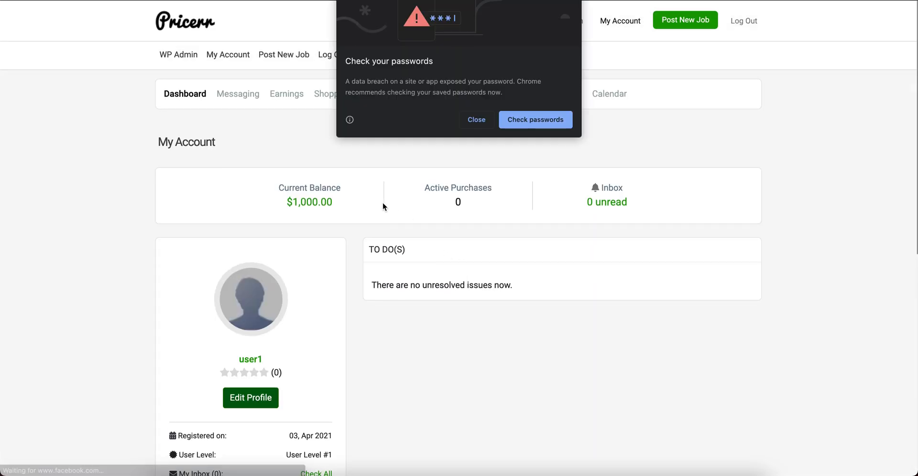
Dismiss the password breach alert and open the Cut your lawn job listing
left_click(476, 120)
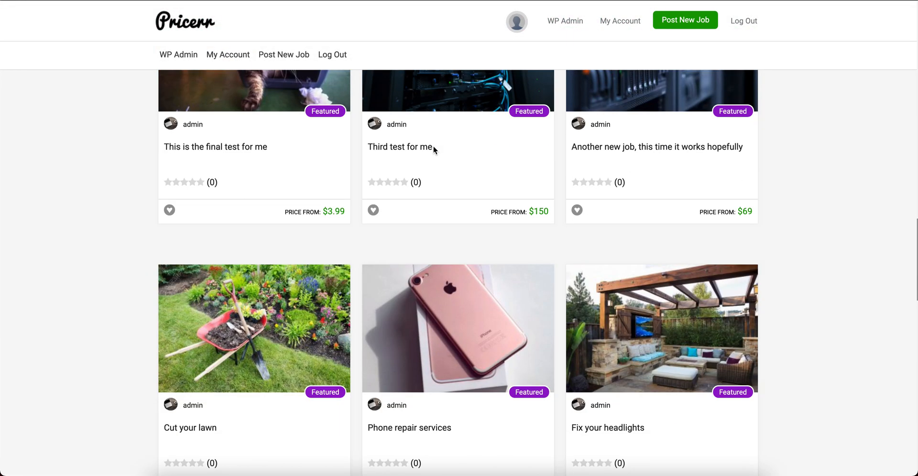
scroll("down", 3)
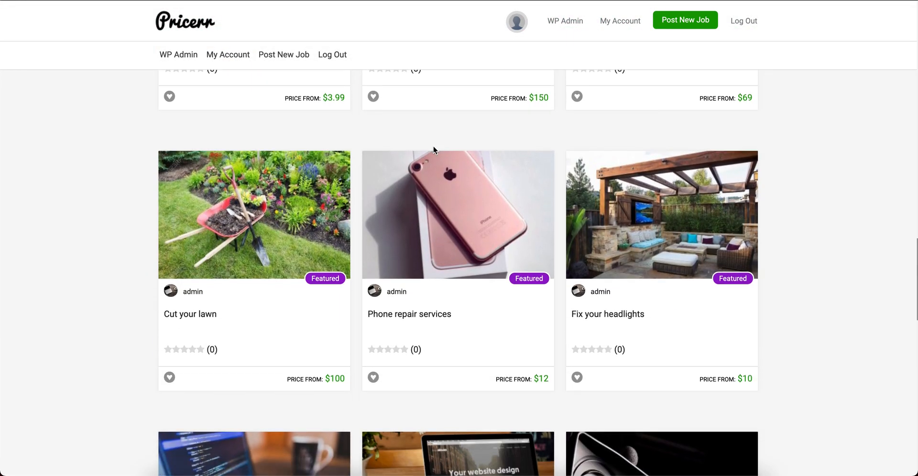
mouse_move(303, 203)
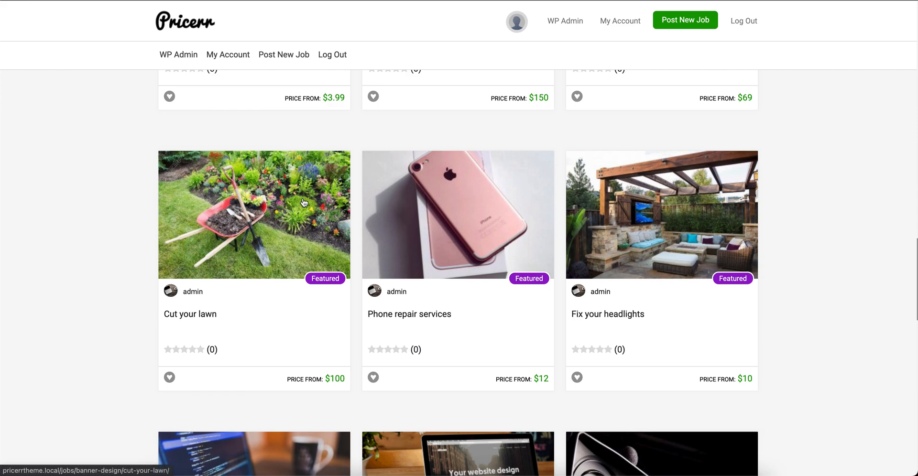
left_click(254, 214)
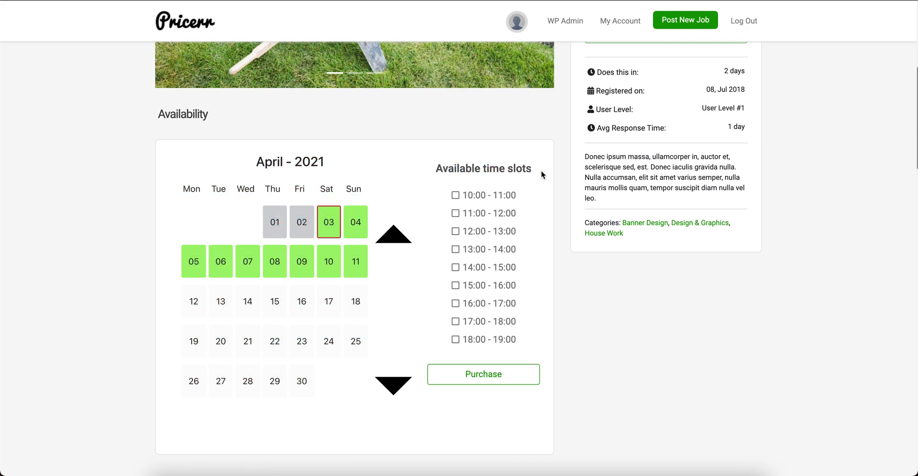
mouse_move(455, 201)
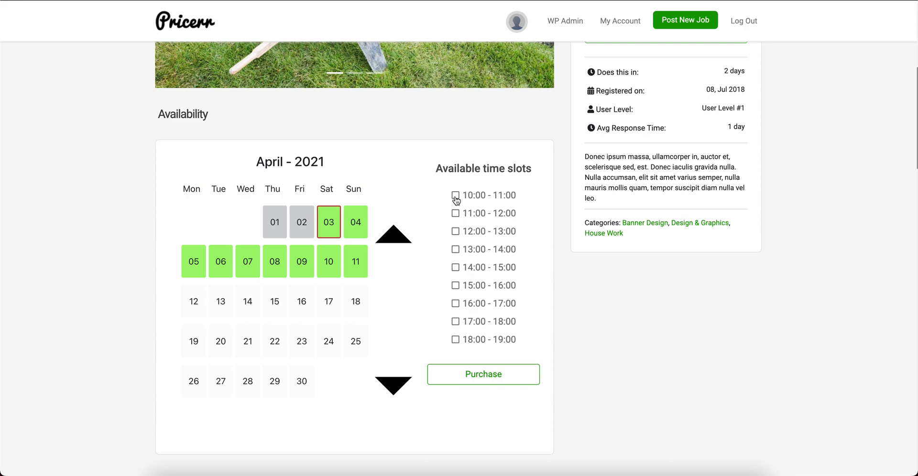
Book the 10:00-11:00 and 11:00-12:00 slots and continue to the $200.00 purchase summary
left_click(456, 195)
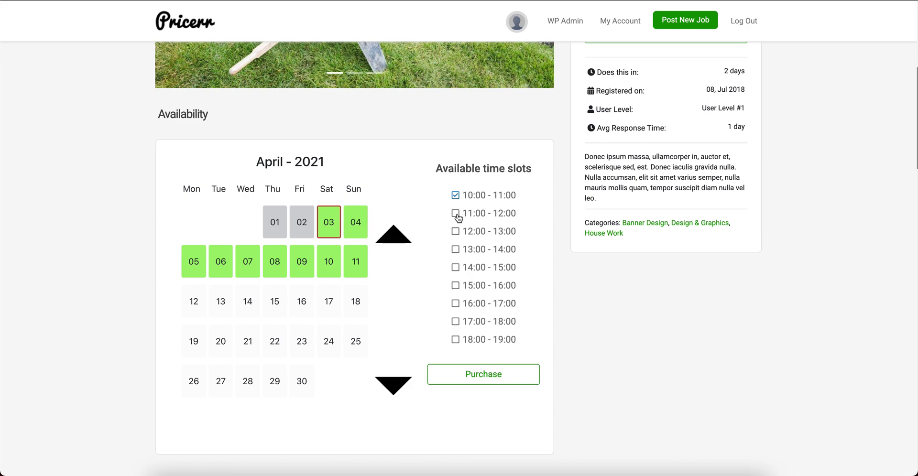
left_click(455, 213)
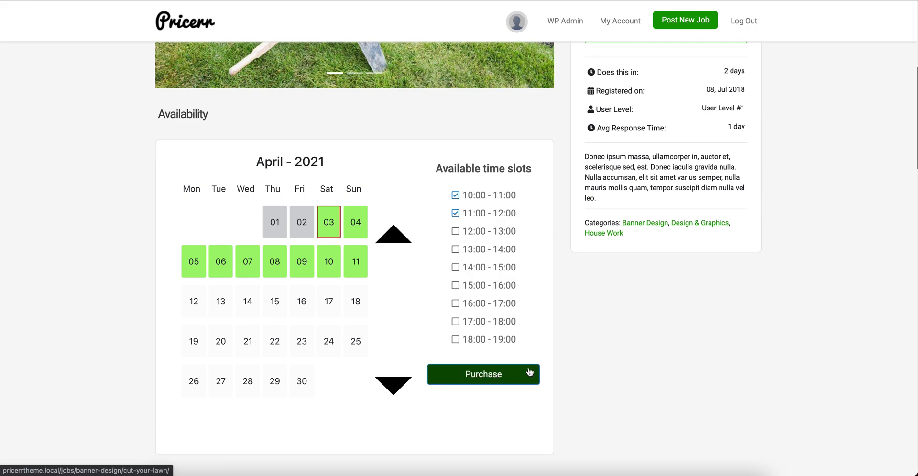
left_click(483, 374)
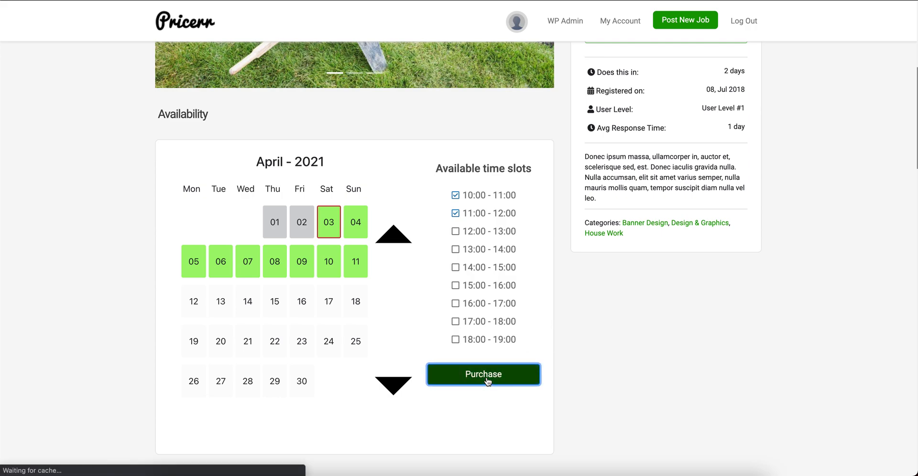
left_click(483, 374)
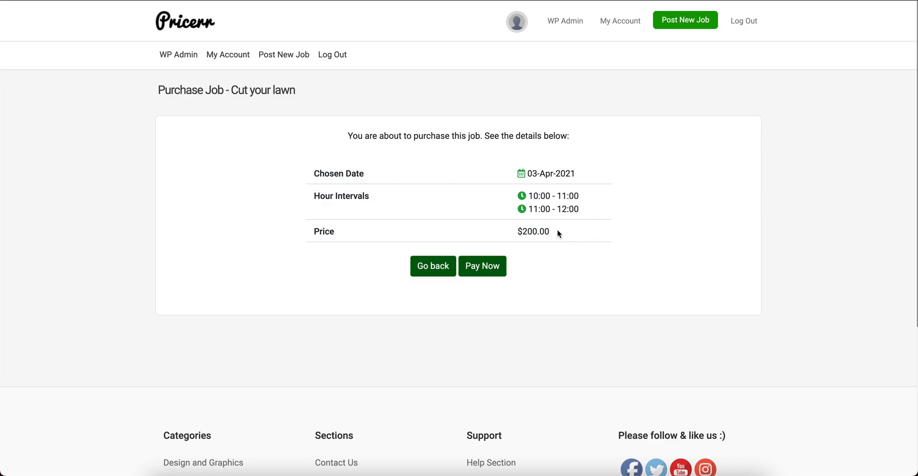
mouse_move(561, 179)
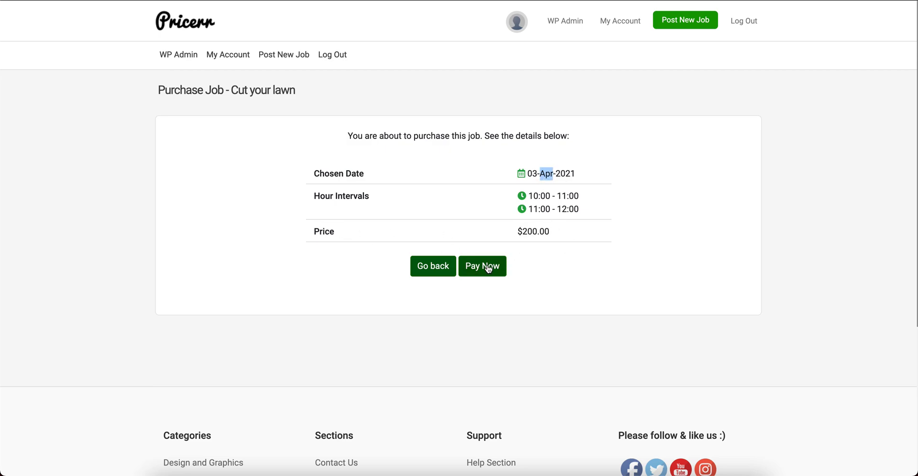
Pay the $102.00 grand total from the e-wallet to place the Cut your lawn order
left_click(483, 266)
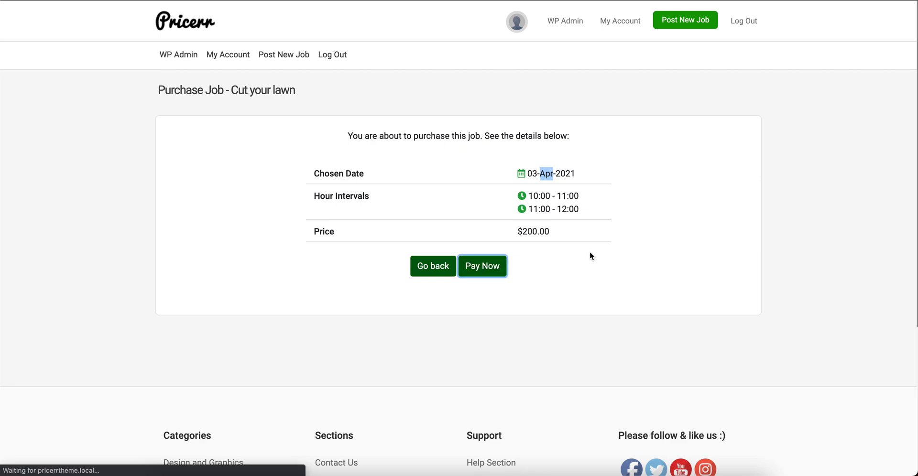
left_click(482, 265)
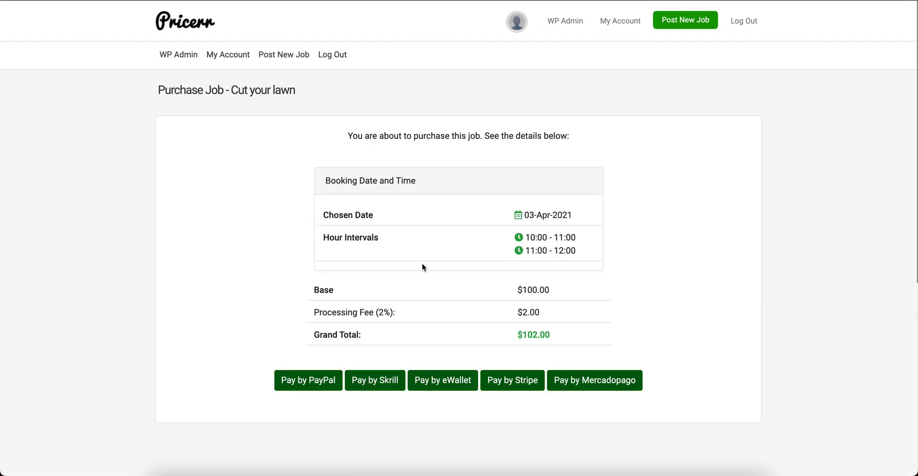
mouse_move(659, 373)
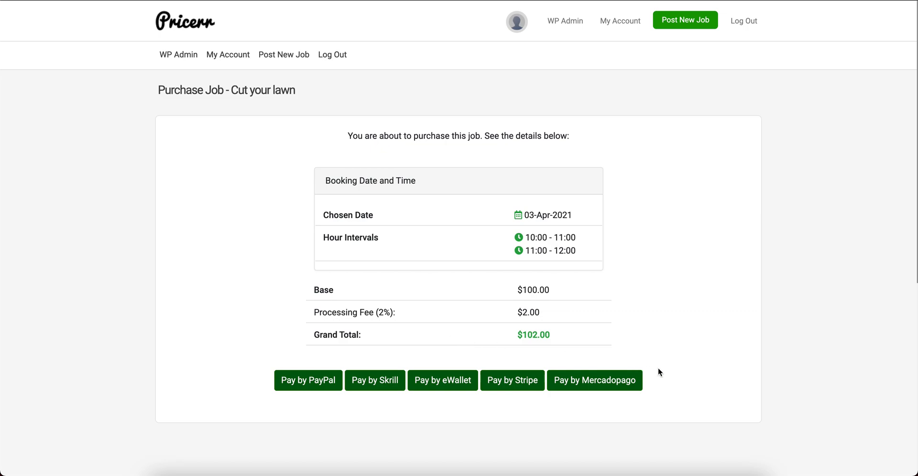
mouse_move(663, 385)
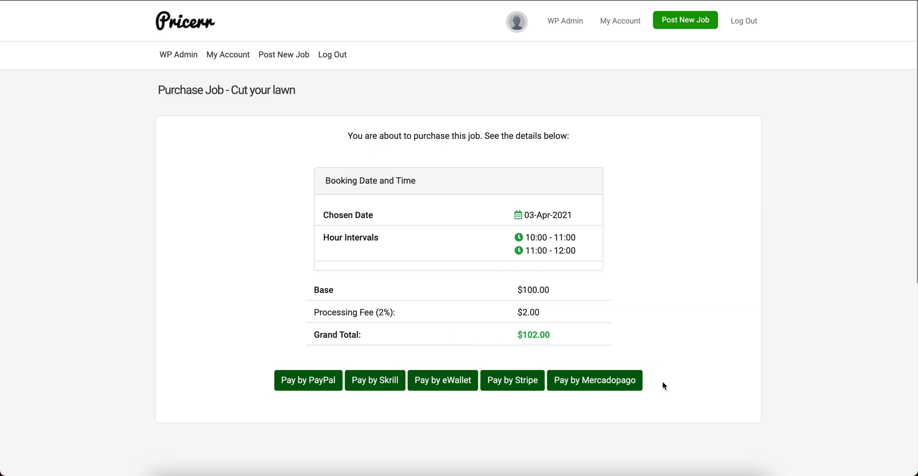
mouse_move(660, 382)
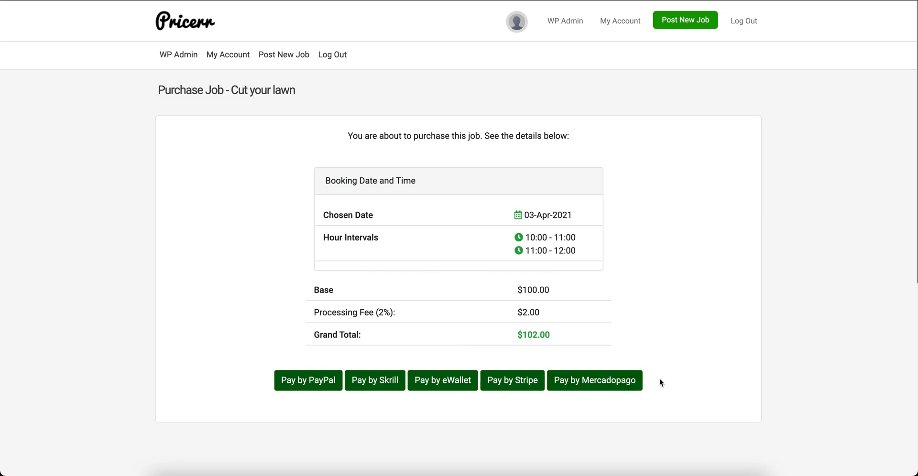
mouse_move(655, 383)
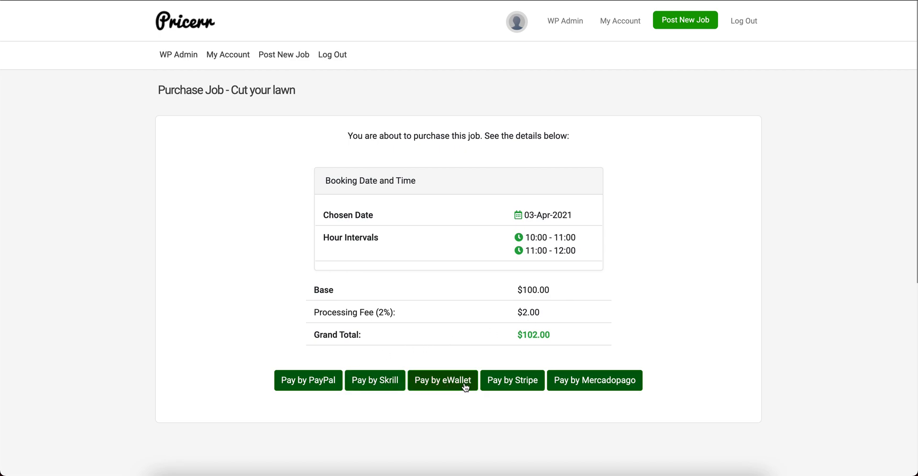
mouse_move(448, 385)
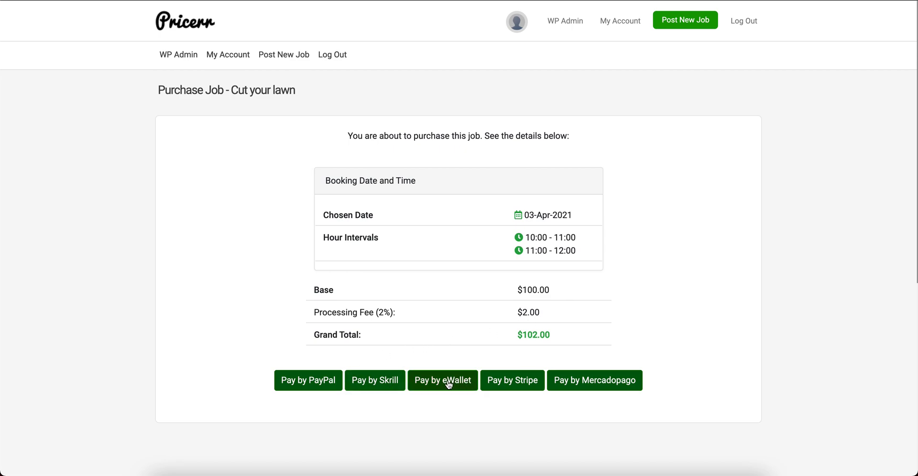
left_click(442, 380)
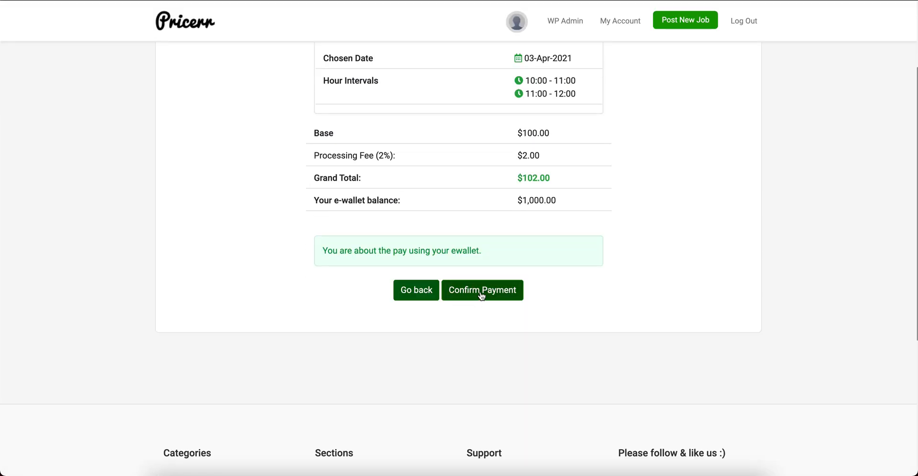
left_click(481, 290)
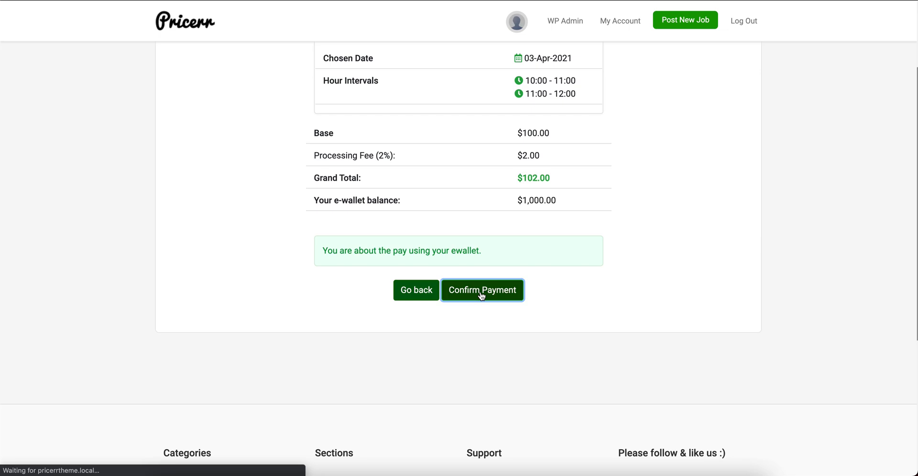
left_click(482, 290)
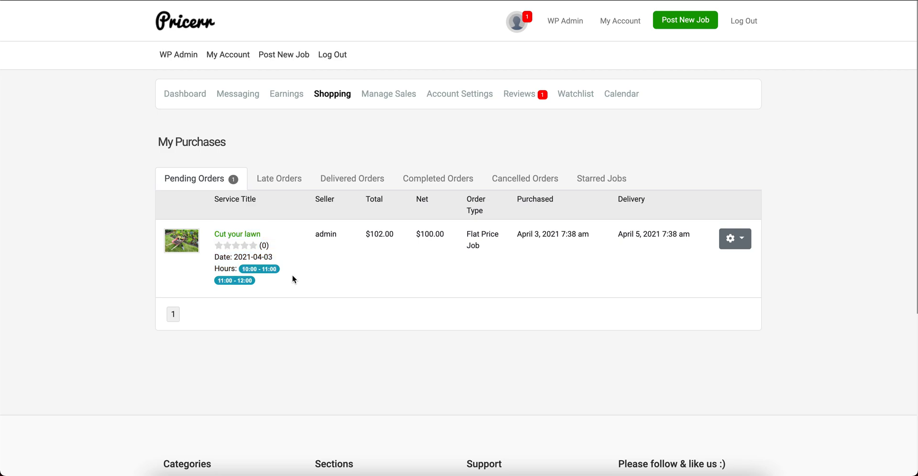
mouse_move(288, 276)
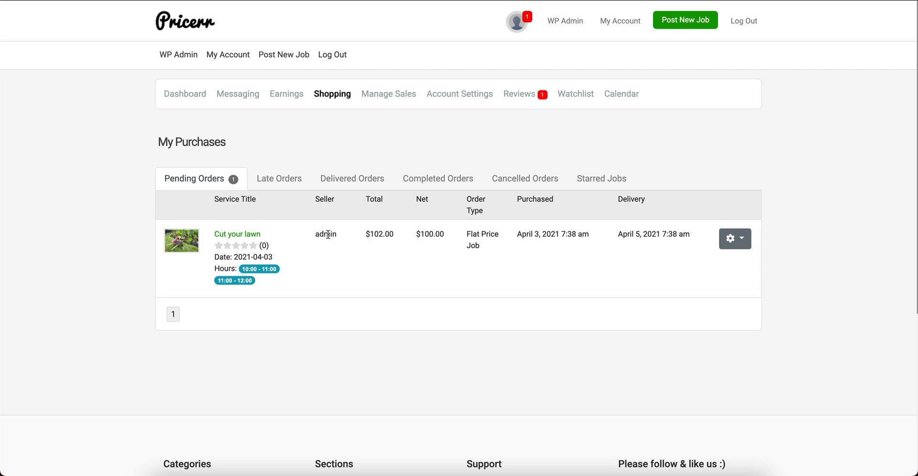
double_click(324, 234)
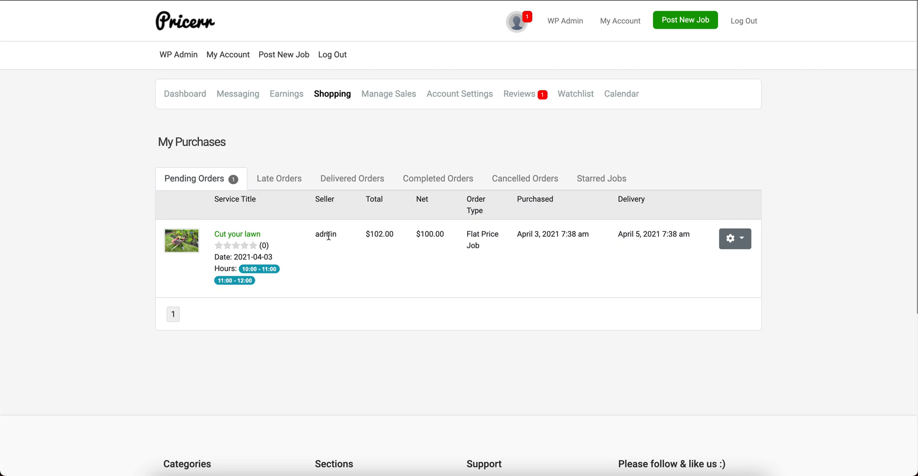
left_click(734, 238)
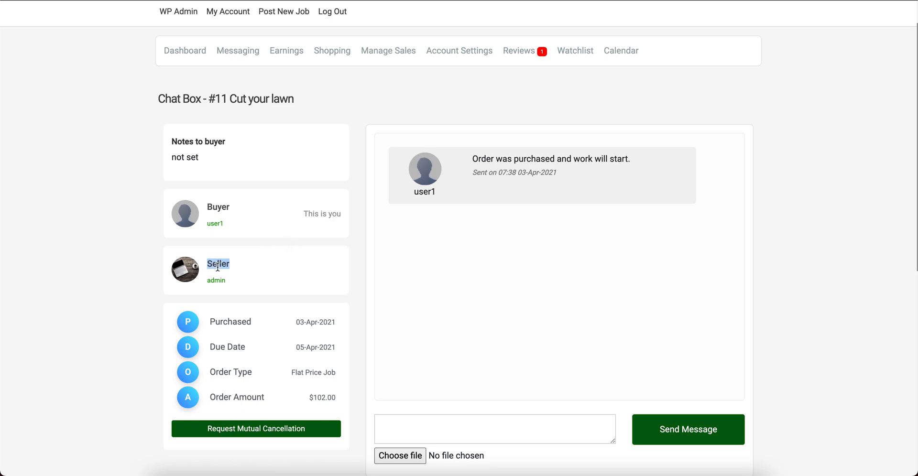
mouse_move(394, 277)
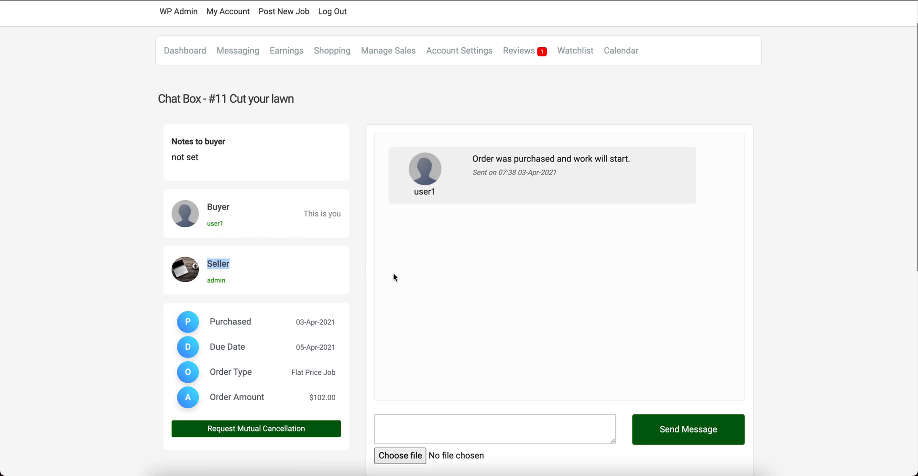
mouse_move(299, 399)
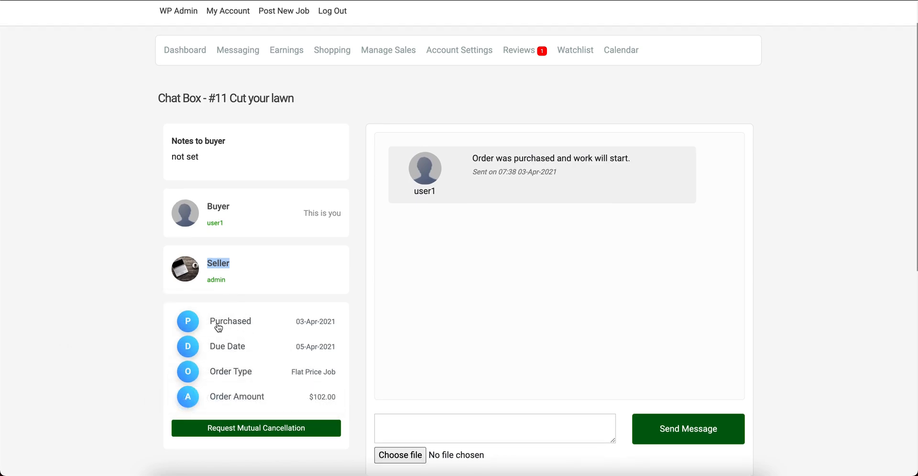
Send the seller 'I have purchased this job, please deliver as soon as you can' in the order chat
left_click(494, 429)
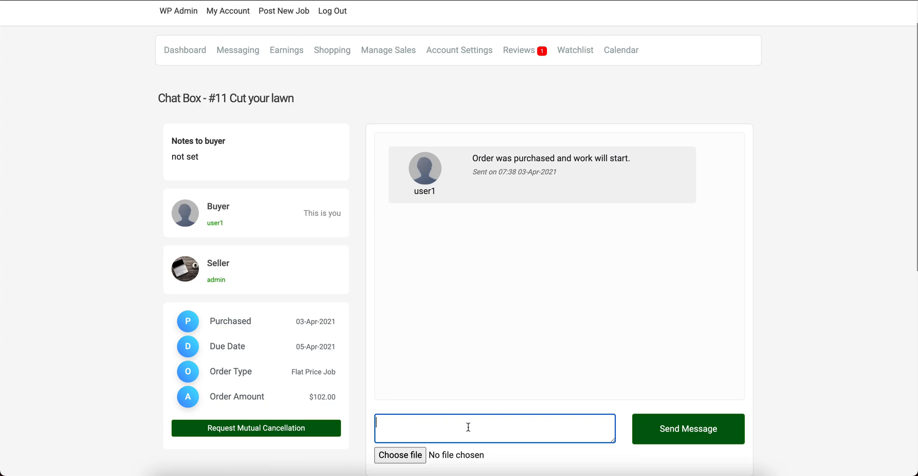
type("I have [p")
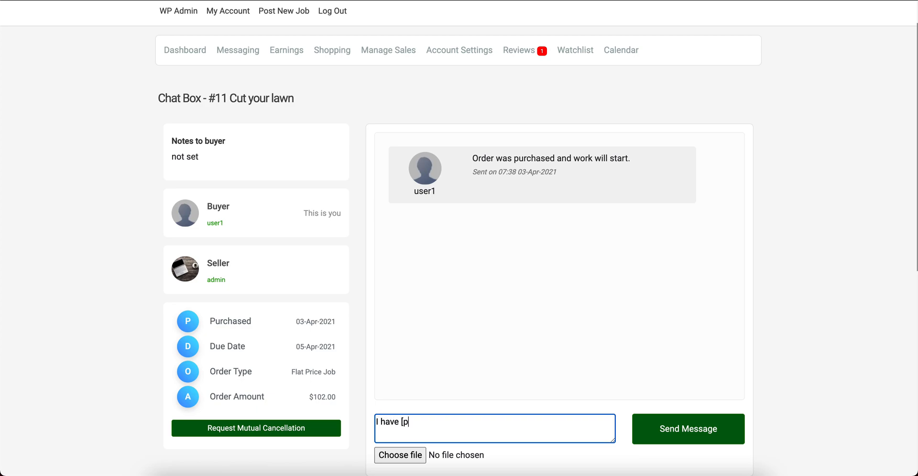
type("urch")
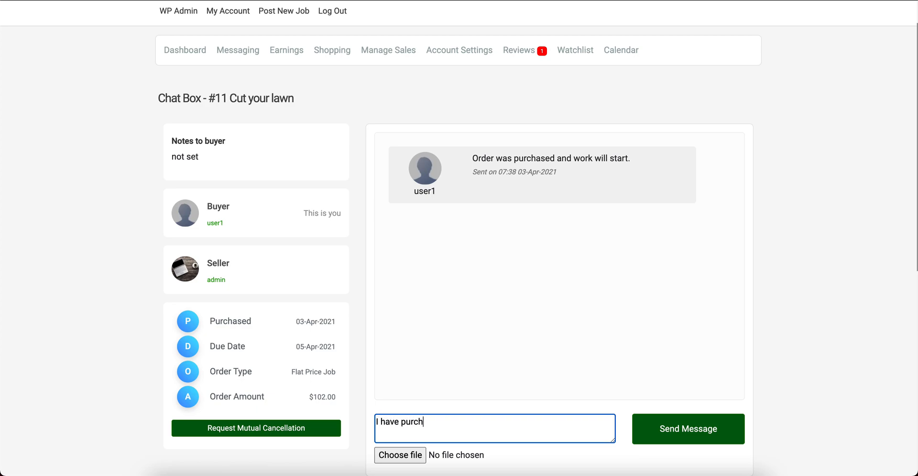
type("ased th")
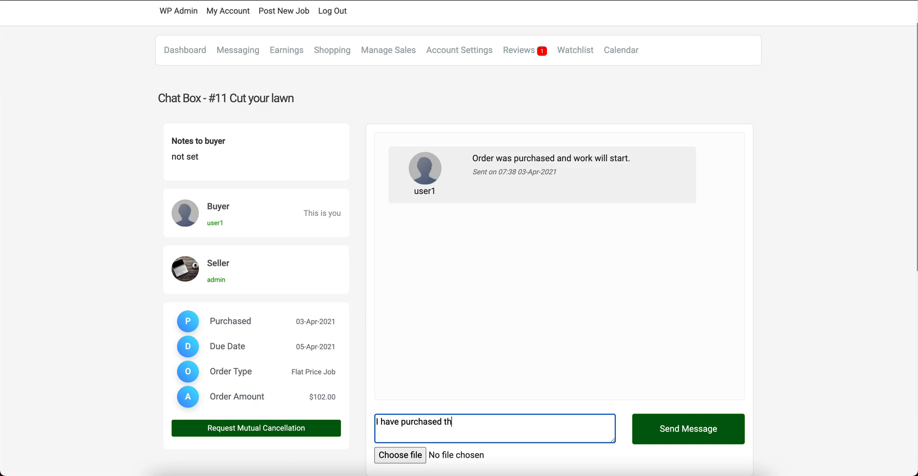
type("is job, please deliver as soon as you can")
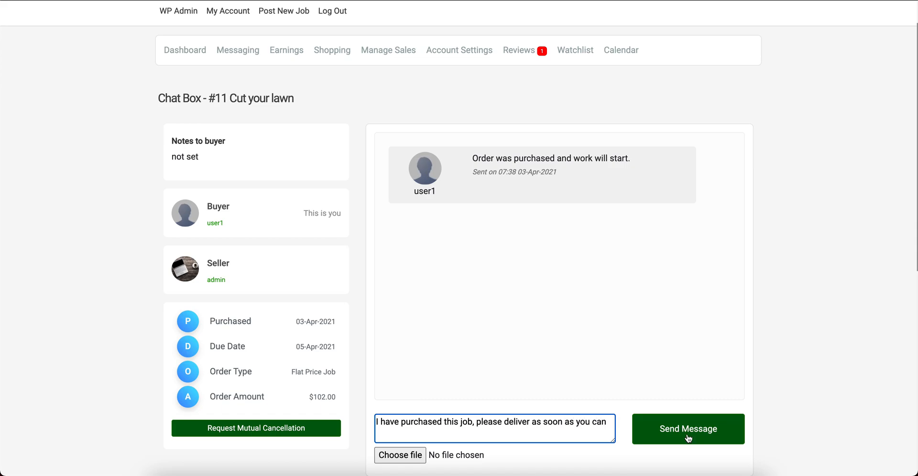
left_click(687, 429)
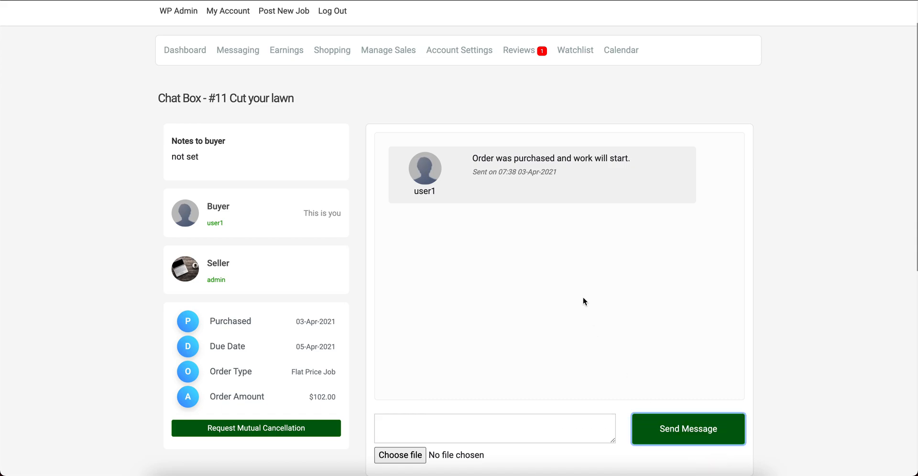
left_click(687, 429)
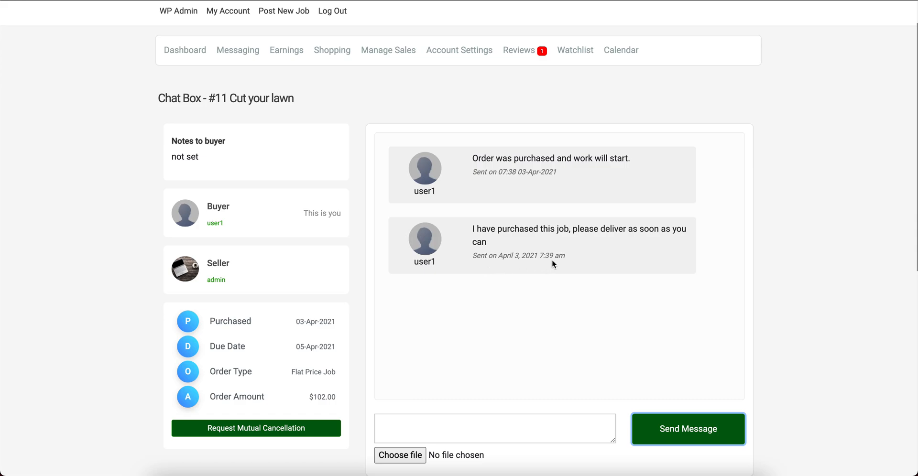
double_click(218, 263)
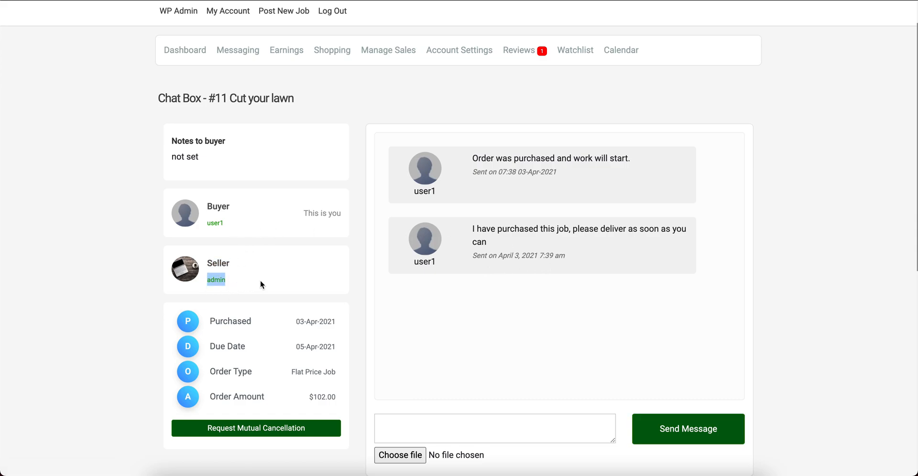
mouse_move(588, 255)
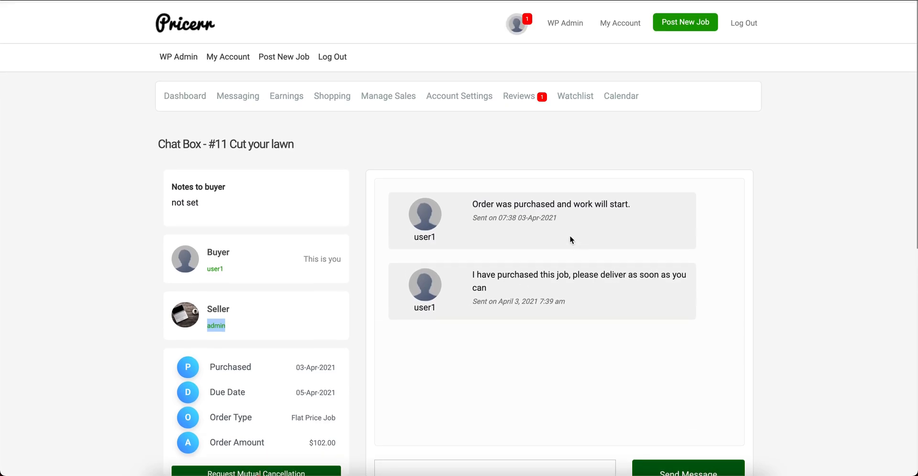
Log out of the buyer account and sign in as the seller admin
scroll("down", 3)
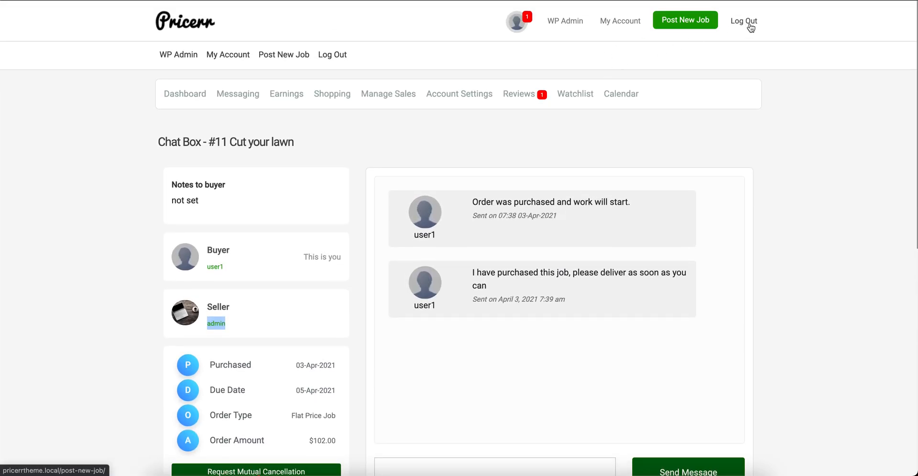
left_click(743, 20)
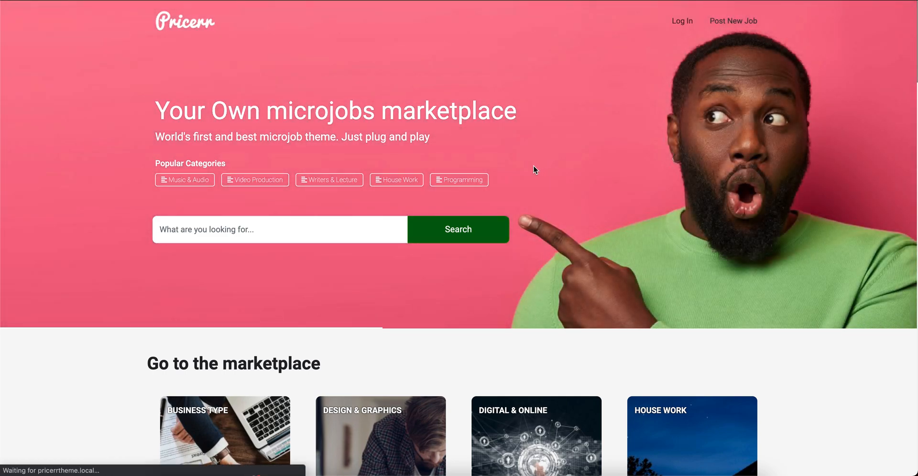
left_click(680, 20)
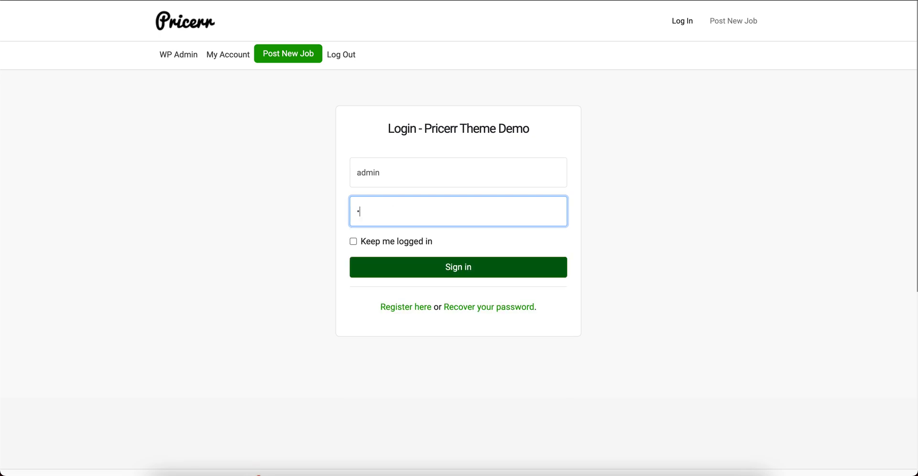
type("password")
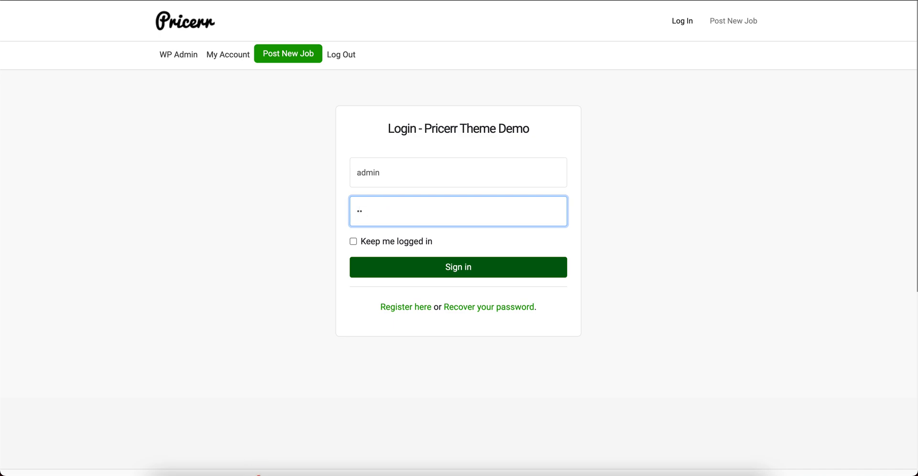
type("password")
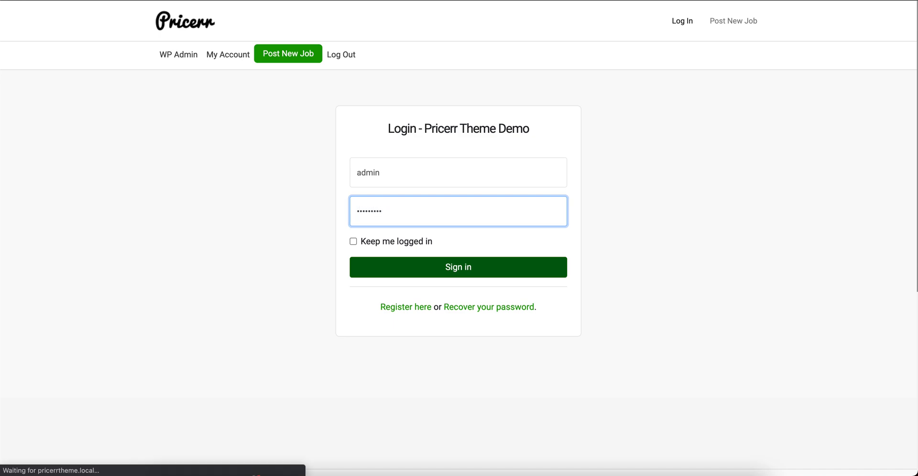
left_click(458, 267)
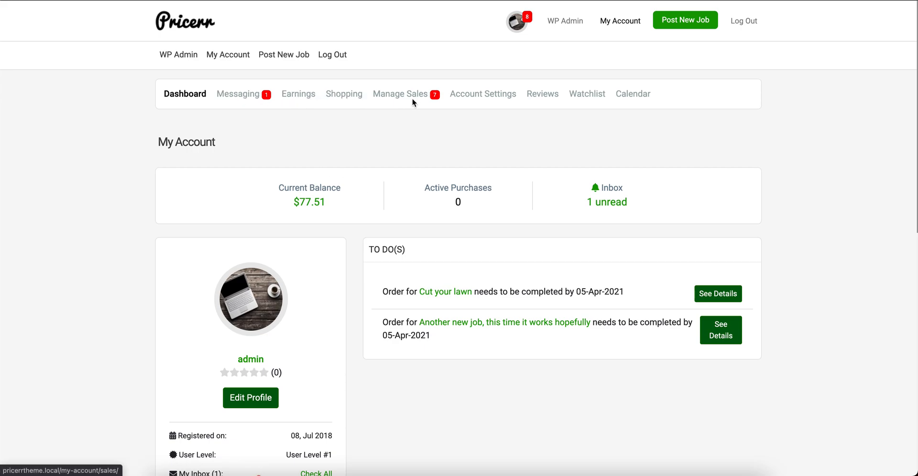
Open the order #11 Cut your lawn page from Manage Sales' Pending Orders
left_click(400, 93)
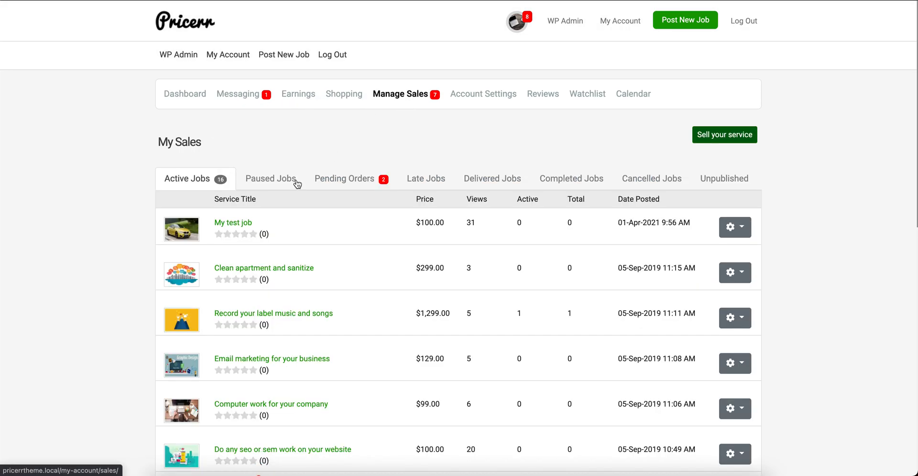
left_click(344, 178)
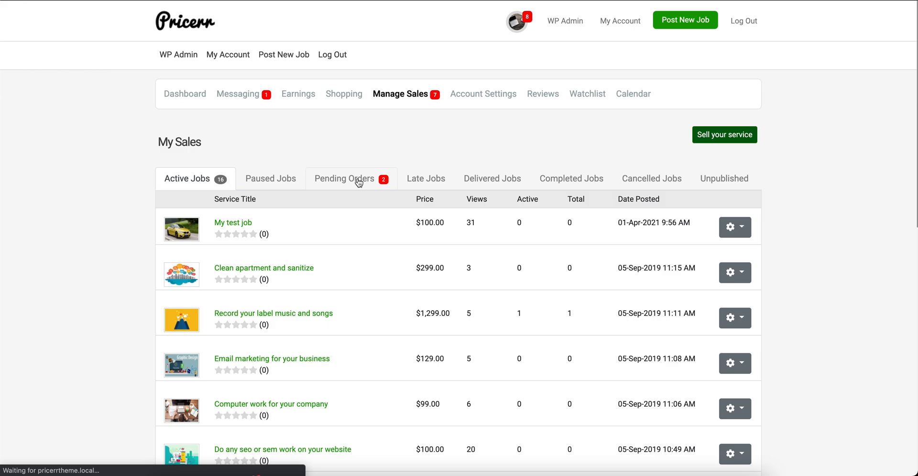
left_click(345, 179)
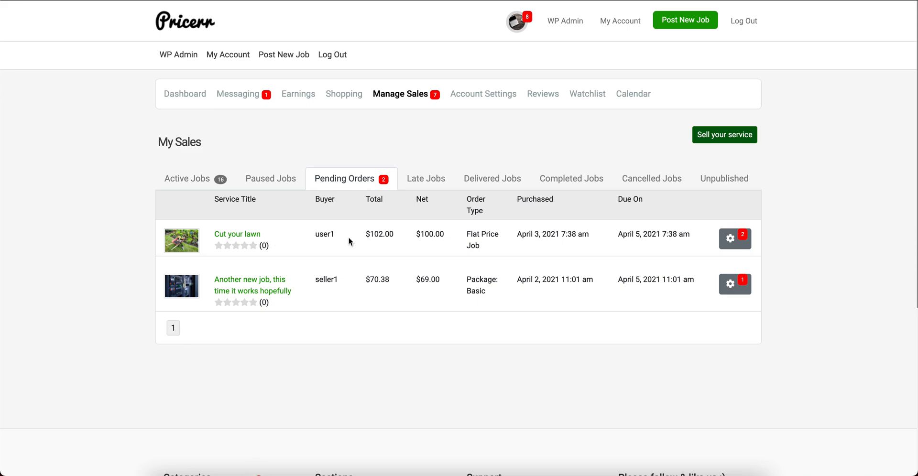
left_click(734, 239)
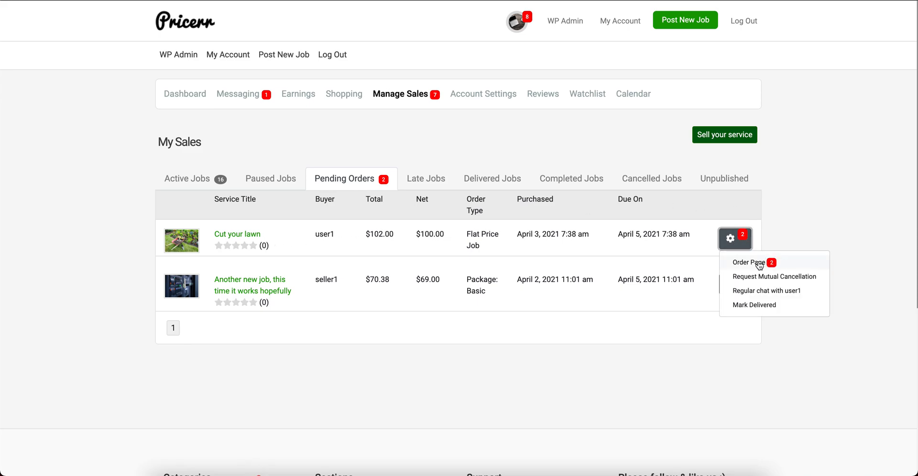
left_click(747, 262)
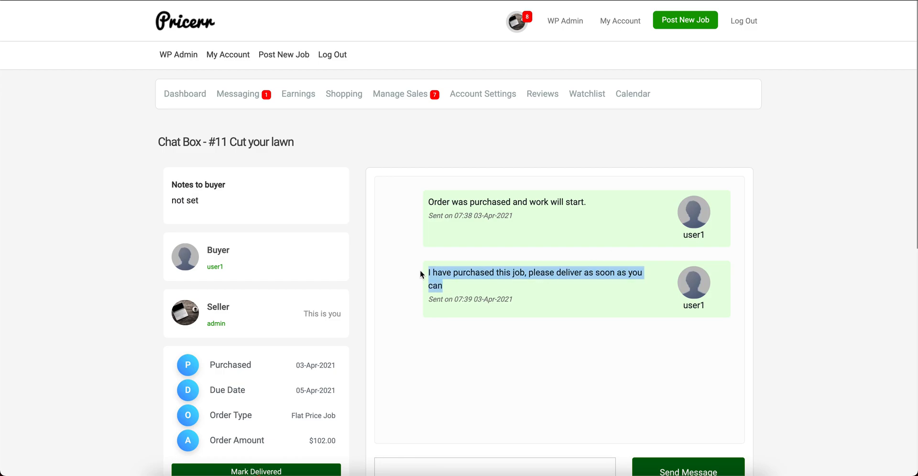
Reply 'Thank you, i will deliver right now' to the buyer and start Mark Delivered
scroll("down", 3)
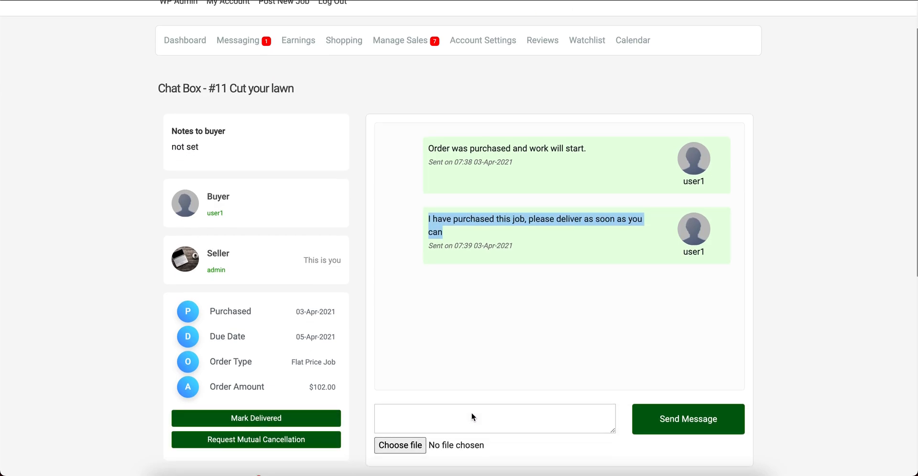
left_click(494, 417)
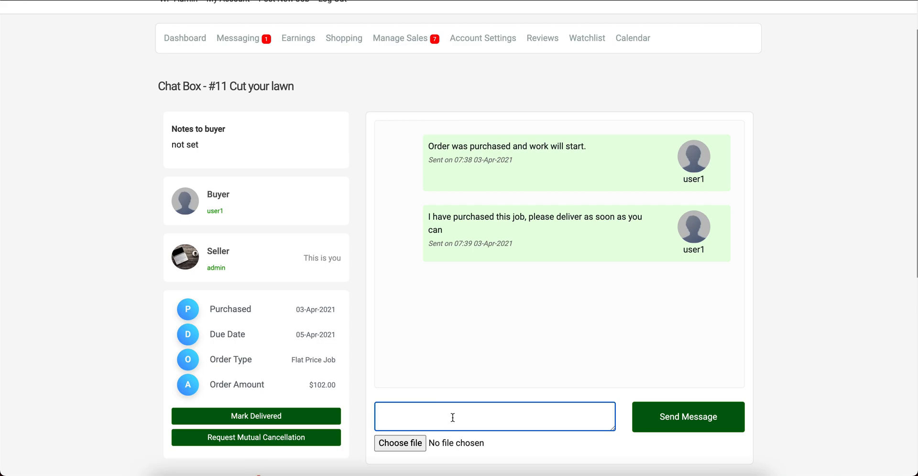
type("Thank you , i will deliver right now")
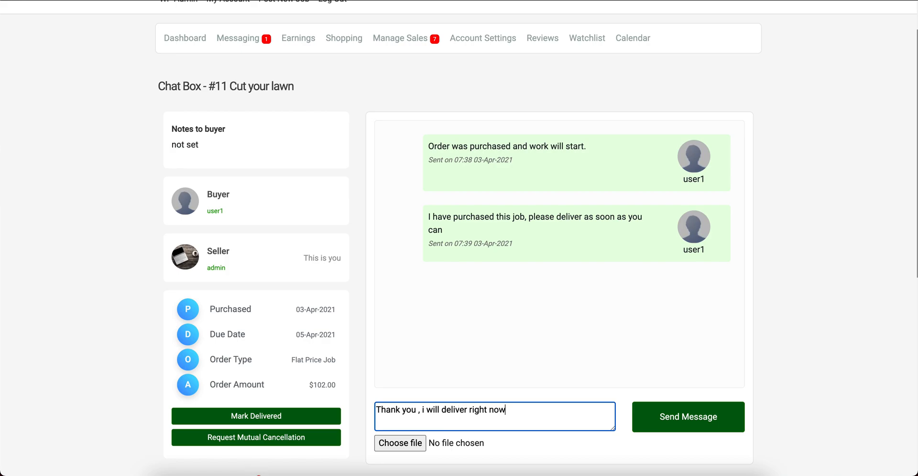
left_click(687, 416)
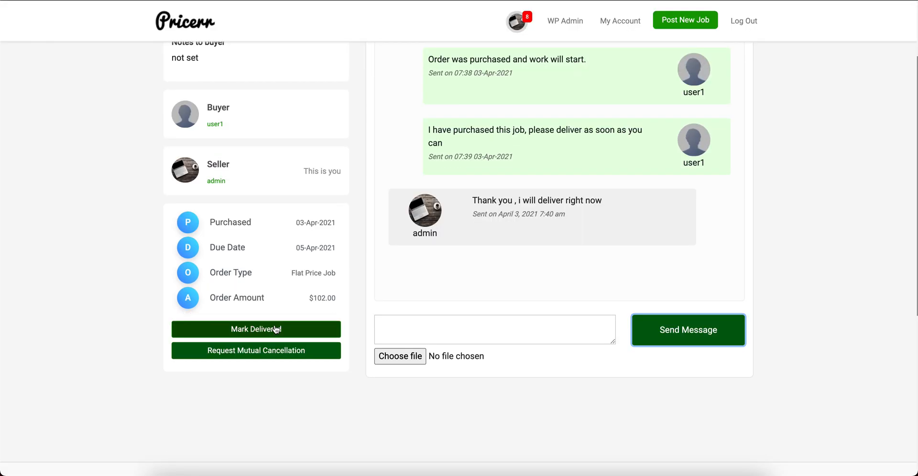
left_click(255, 328)
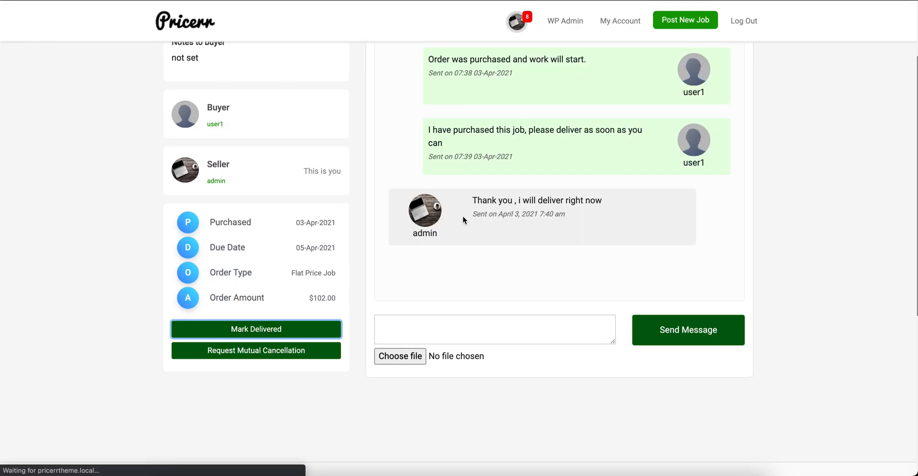
left_click(256, 329)
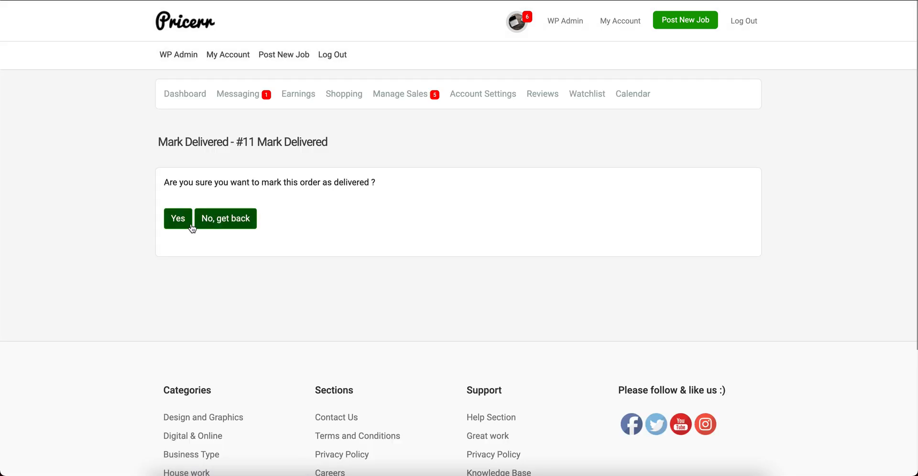
Confirm order #11 delivered, view the delivery notice in chat, and log out
left_click(178, 218)
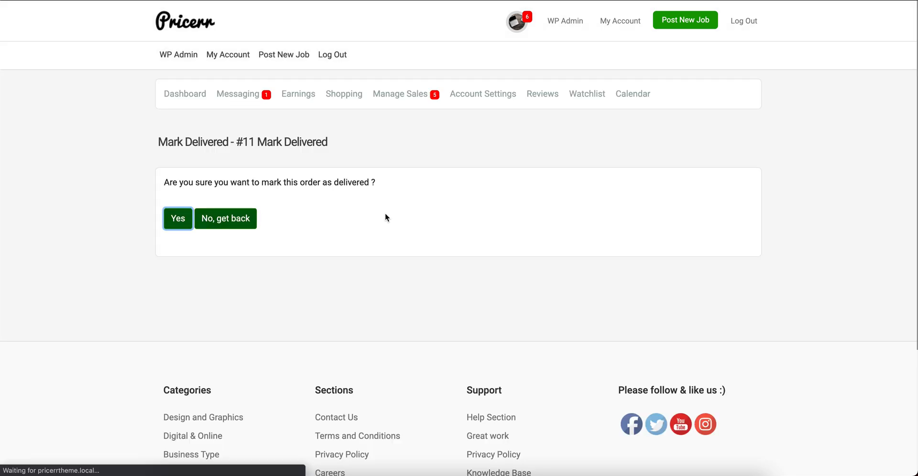
left_click(177, 218)
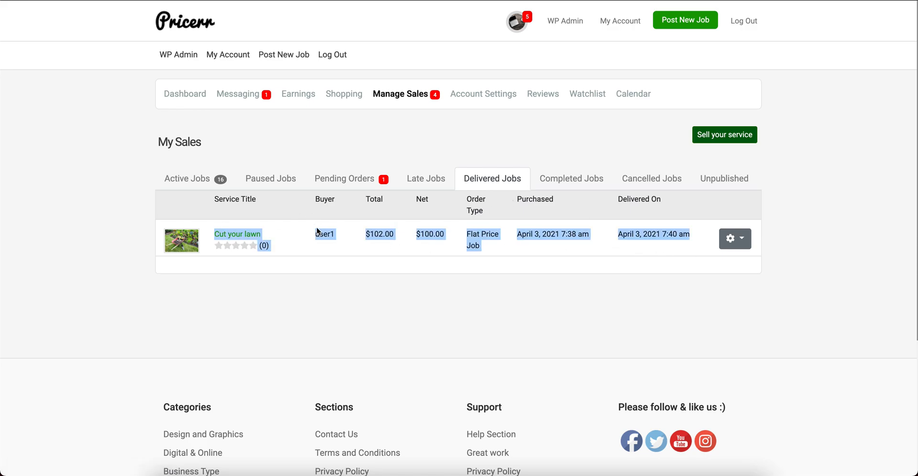
left_click(734, 239)
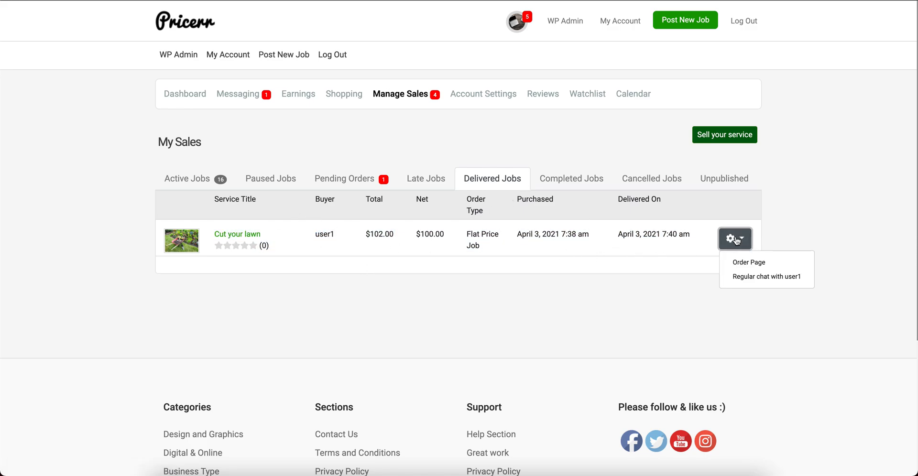
left_click(766, 276)
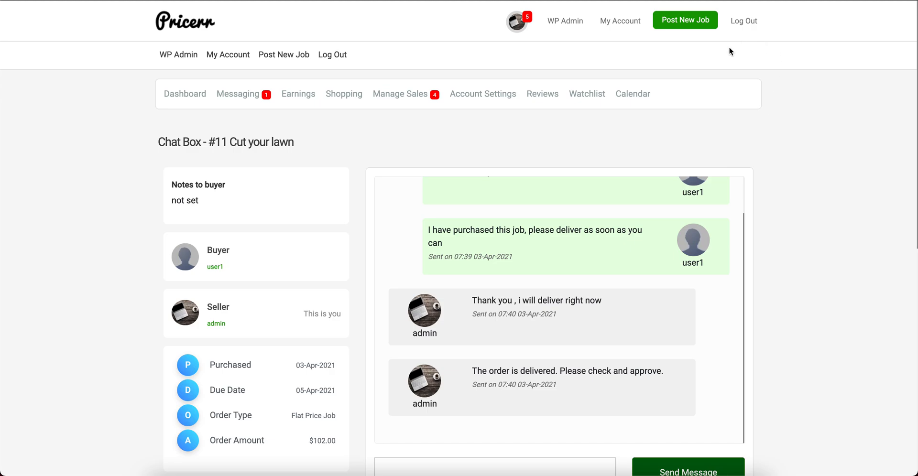
left_click(743, 21)
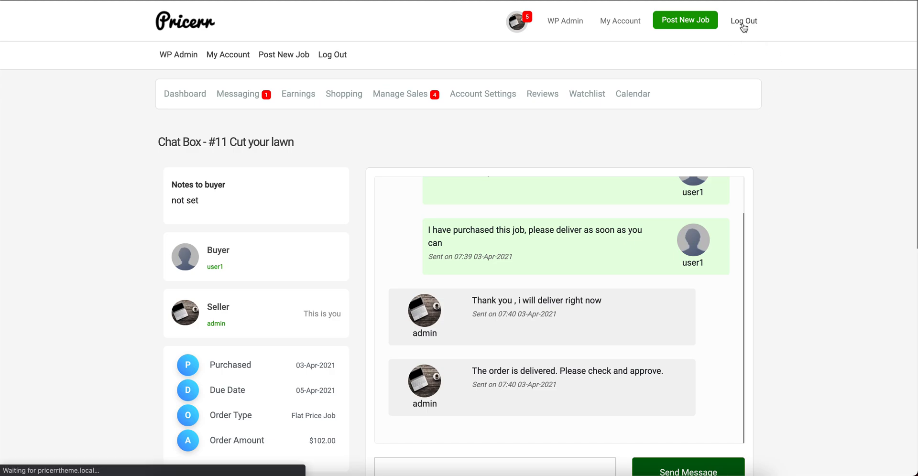
left_click(744, 21)
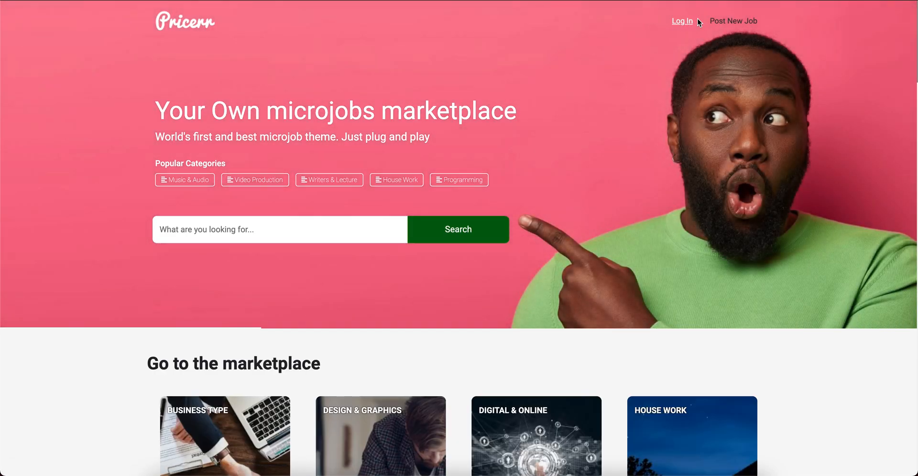
Sign back in as buyer user1 using the saved autofill login
left_click(681, 20)
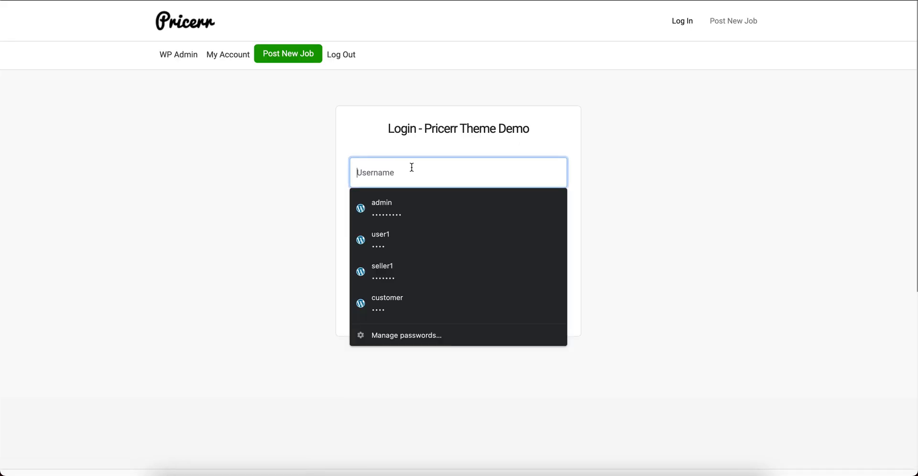
left_click(381, 240)
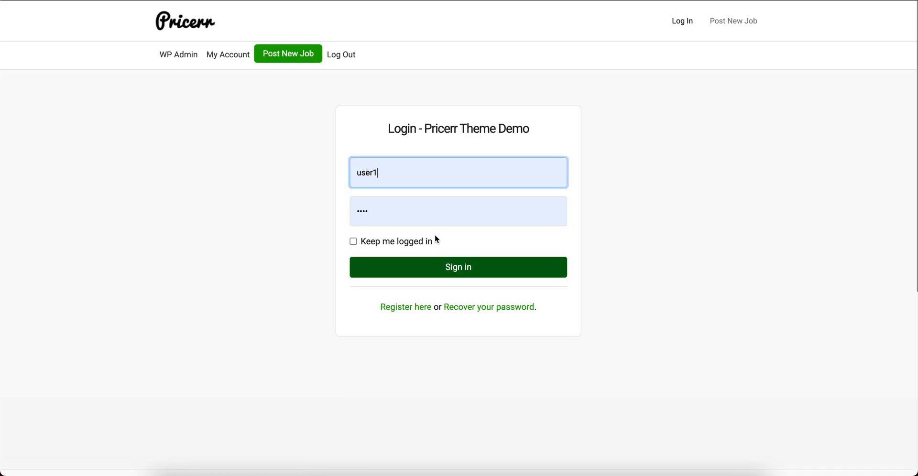
left_click(458, 267)
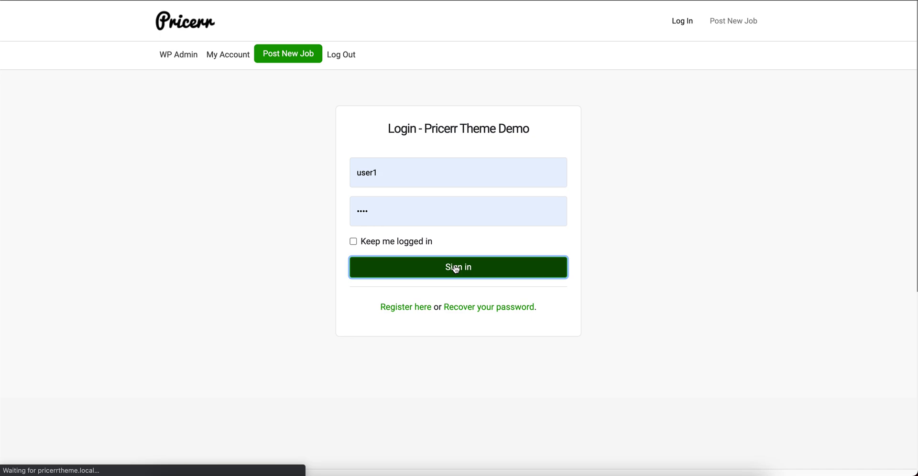
left_click(458, 267)
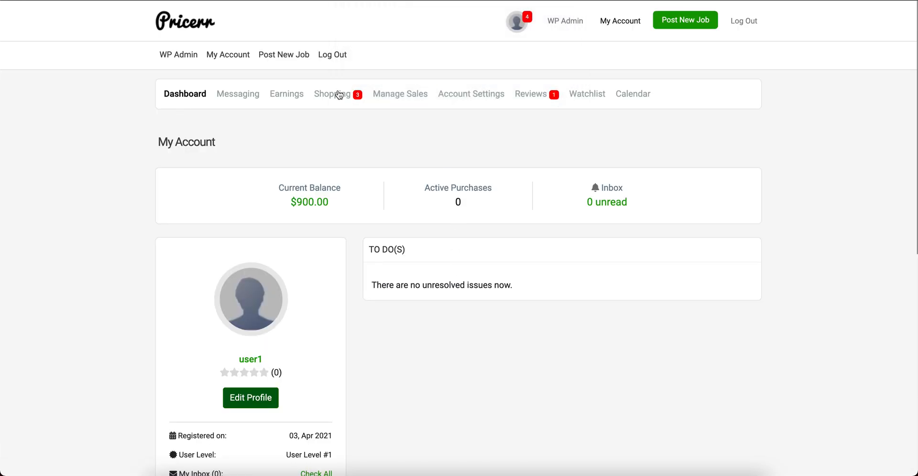
From Delivered Orders, choose to mark the Cut your lawn order completed
left_click(331, 93)
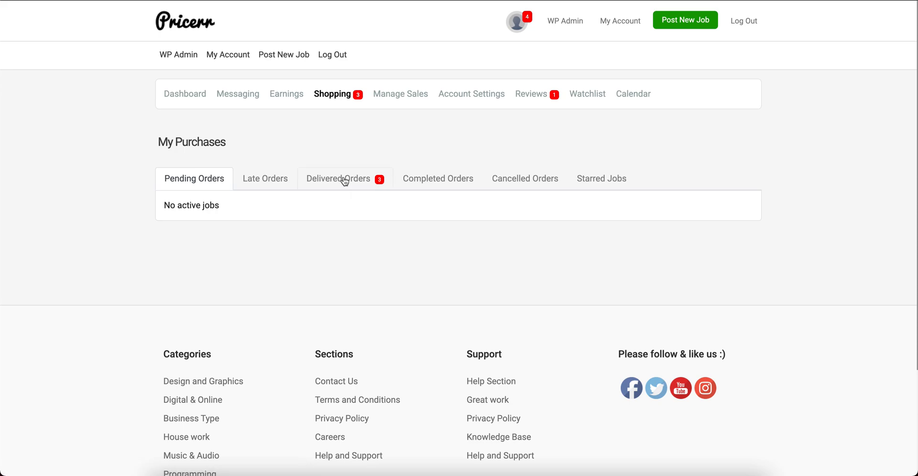
mouse_move(352, 132)
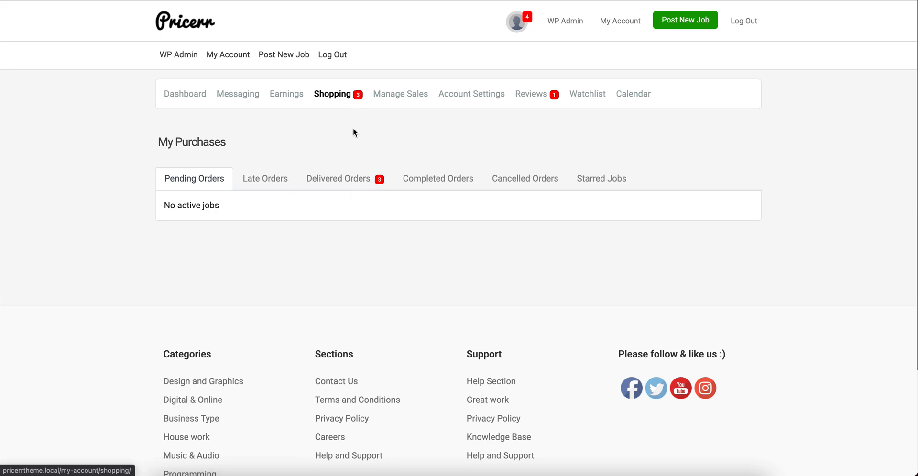
left_click(337, 179)
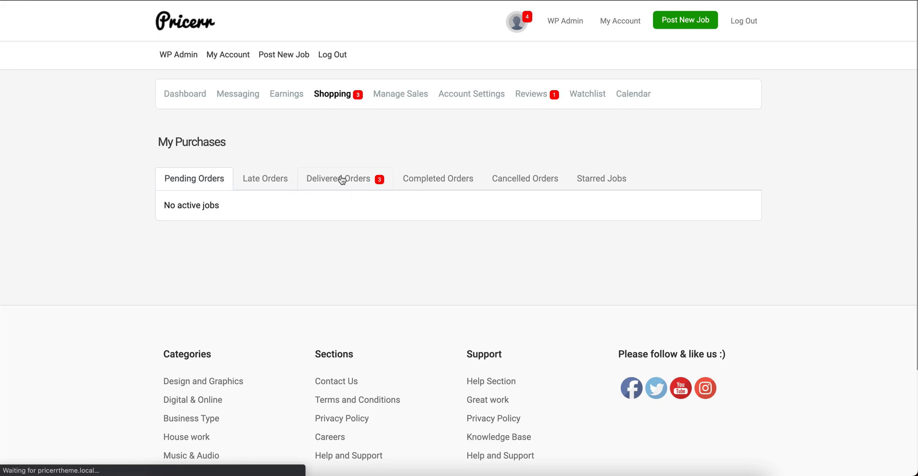
left_click(338, 178)
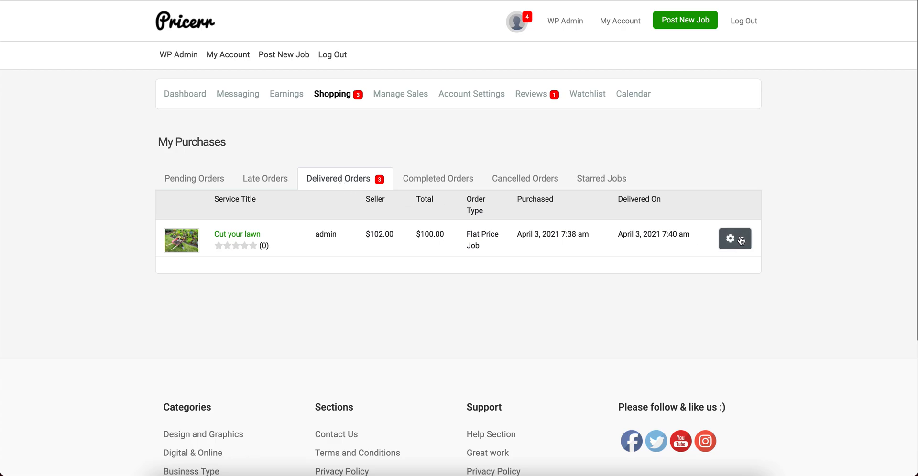
left_click(730, 239)
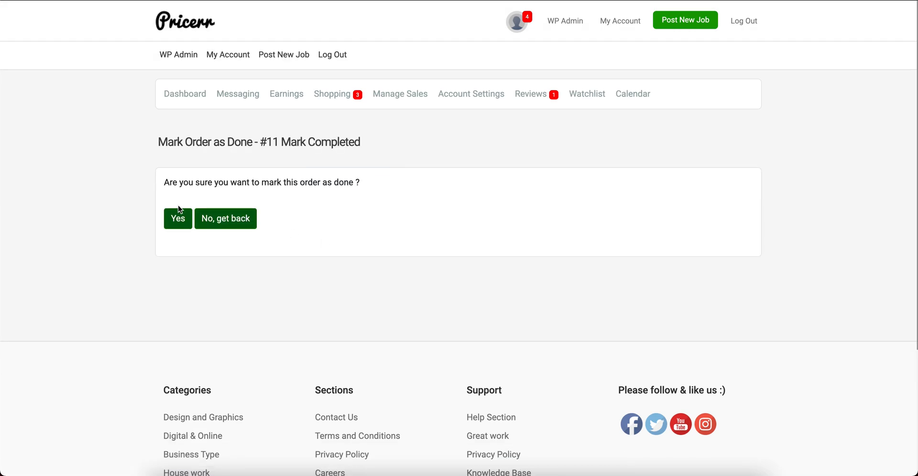
Mark order #11 as done and submit a 5-star review saying 'I liked the work!'
left_click(177, 218)
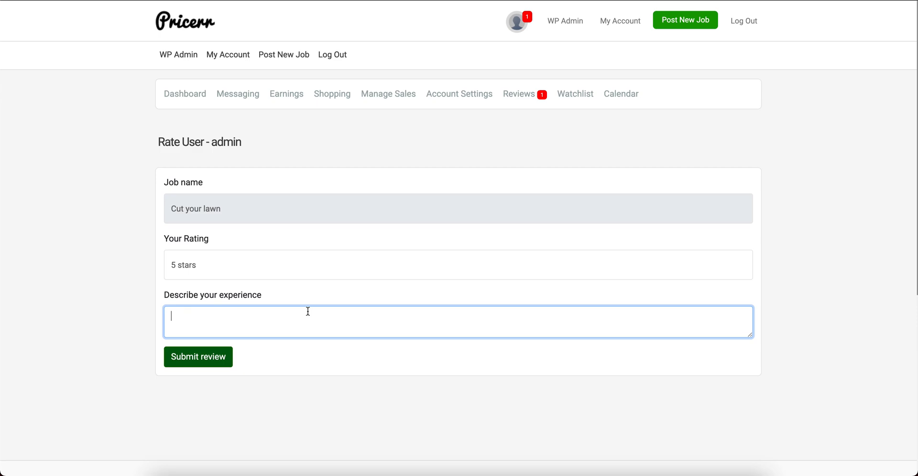
type("I liked the")
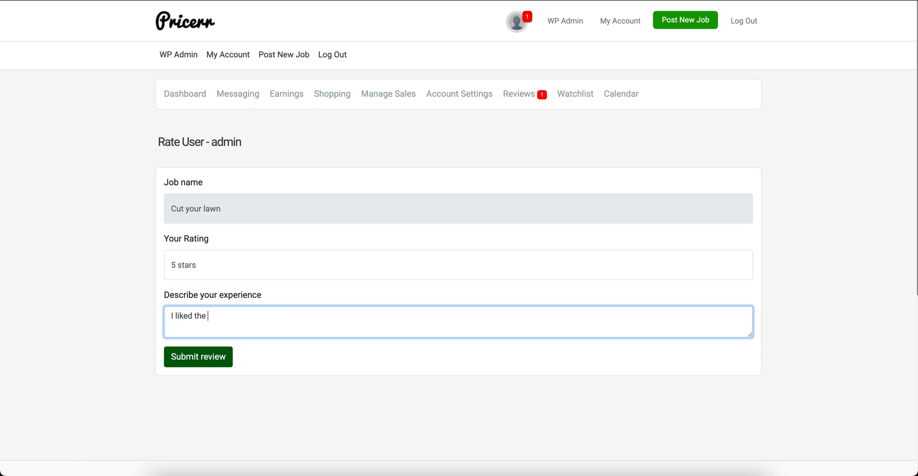
type("work!")
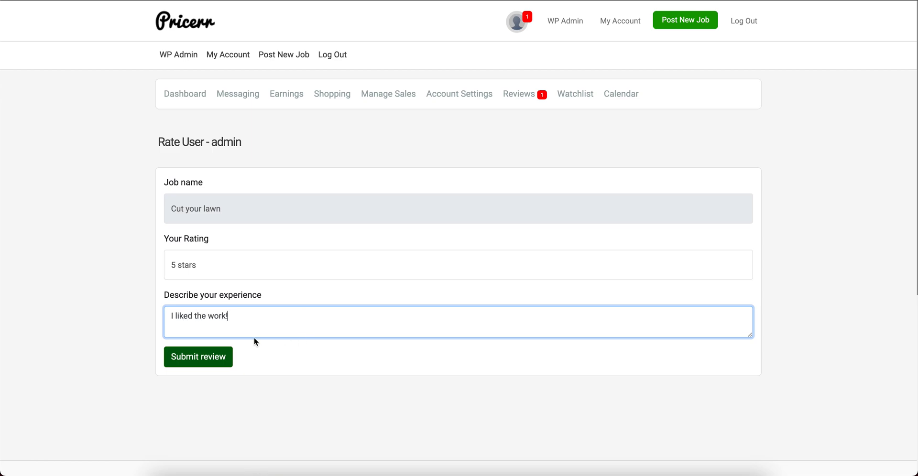
left_click(198, 357)
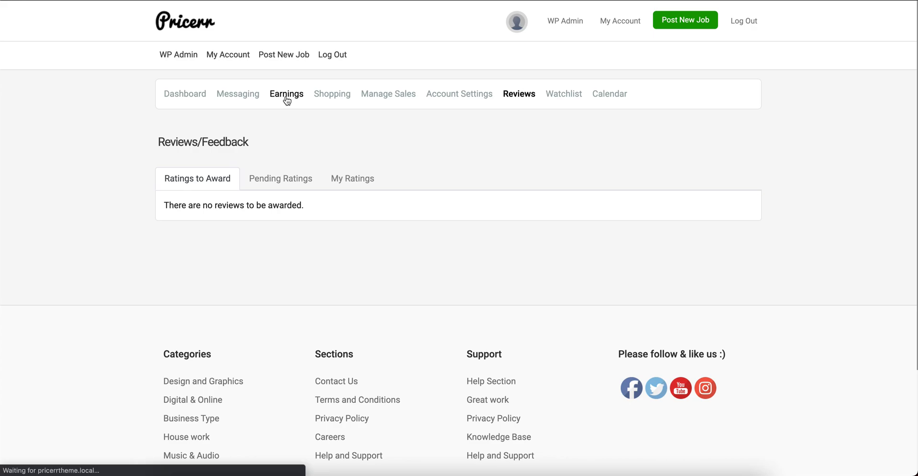
Review the buyer's $900.00 transactions and sales tabs, then list completed purchase orders
left_click(287, 94)
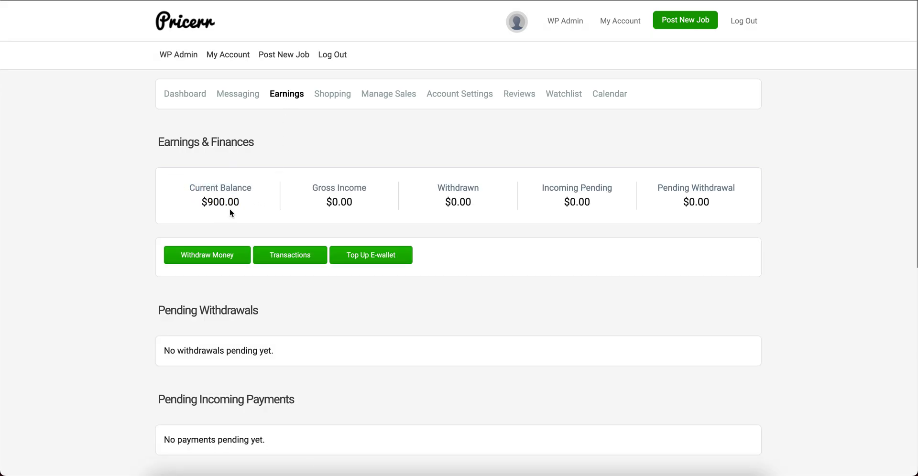
mouse_move(261, 240)
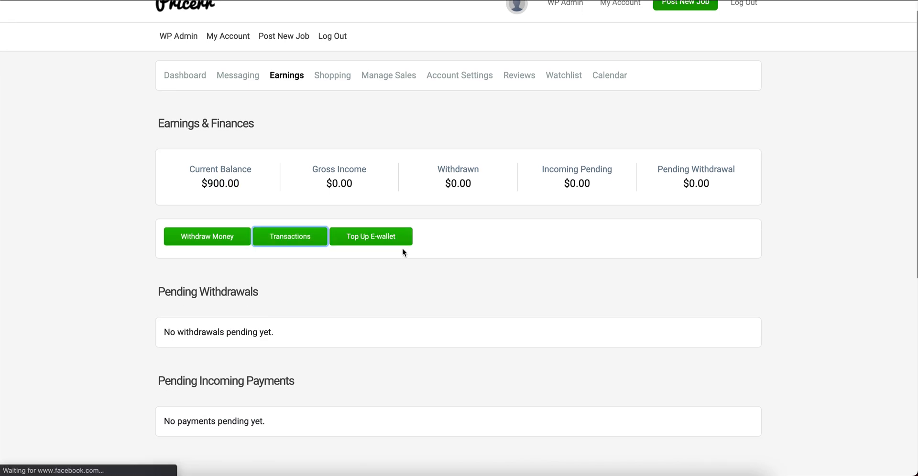
left_click(289, 236)
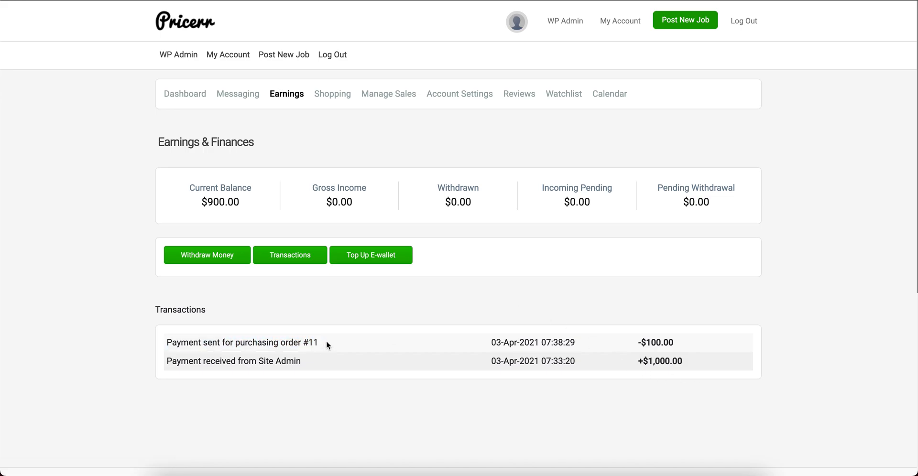
mouse_move(435, 60)
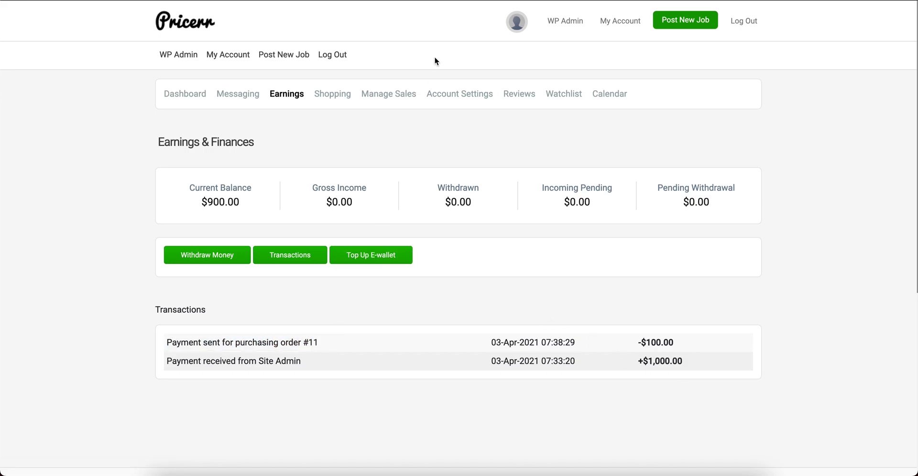
left_click(388, 93)
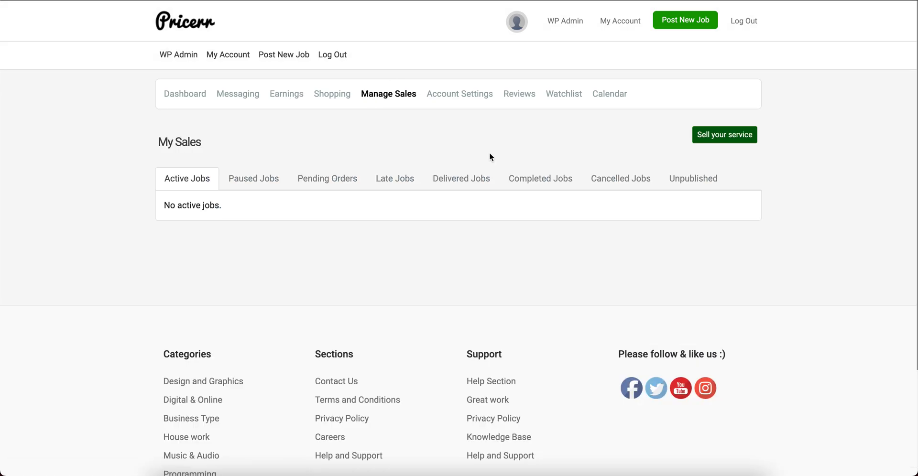
left_click(540, 179)
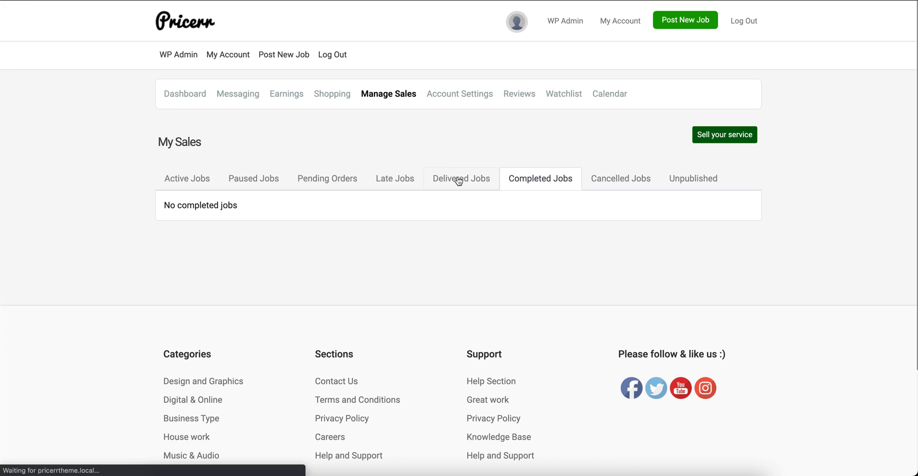
left_click(461, 178)
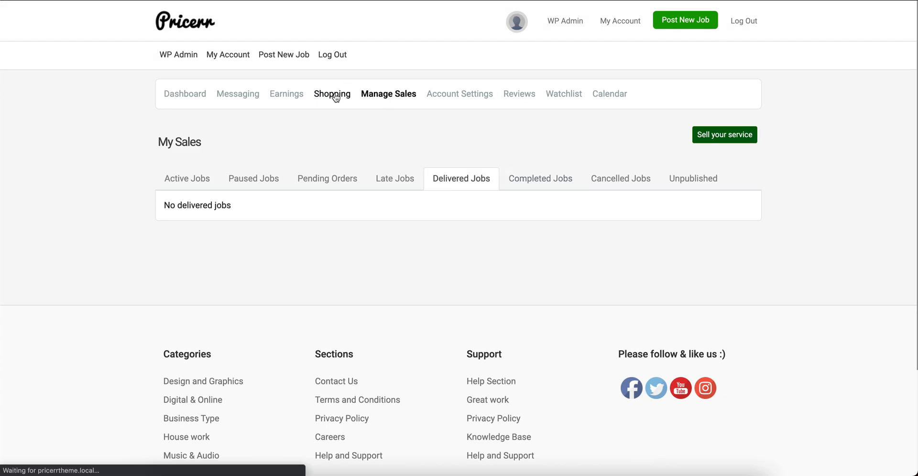
left_click(332, 94)
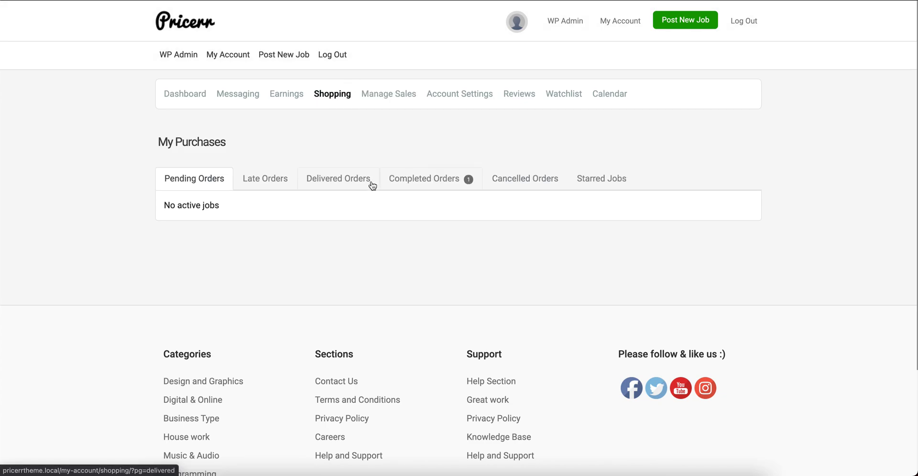
left_click(422, 179)
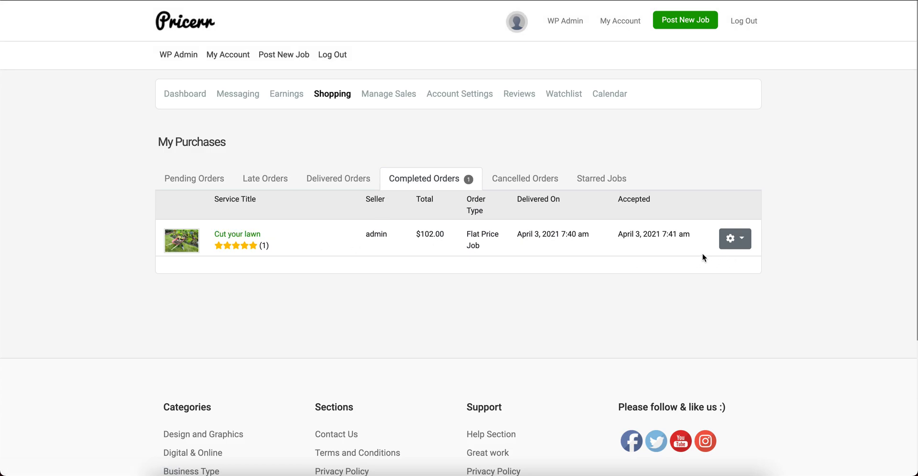
mouse_move(744, 21)
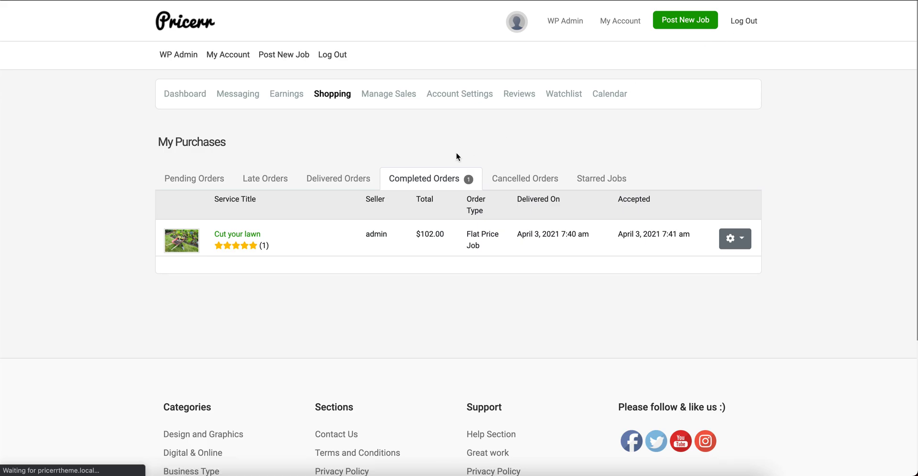
Log out of the buyer account and sign in as seller admin with saved credentials
left_click(743, 21)
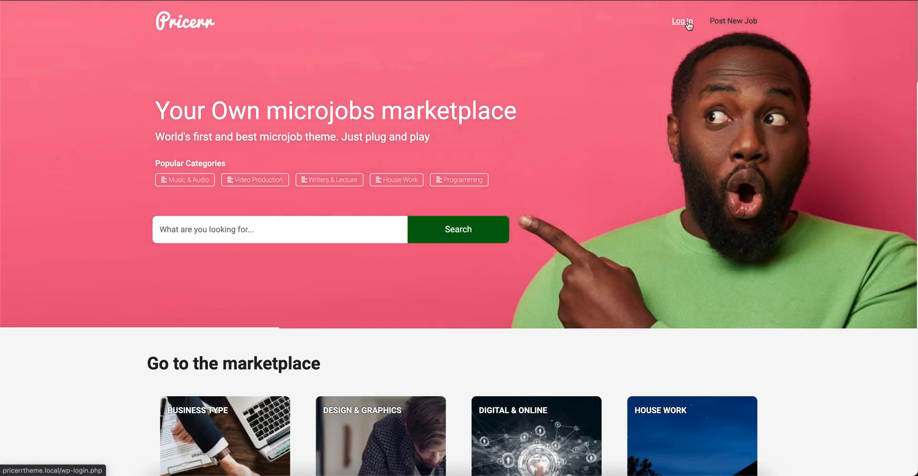
left_click(681, 21)
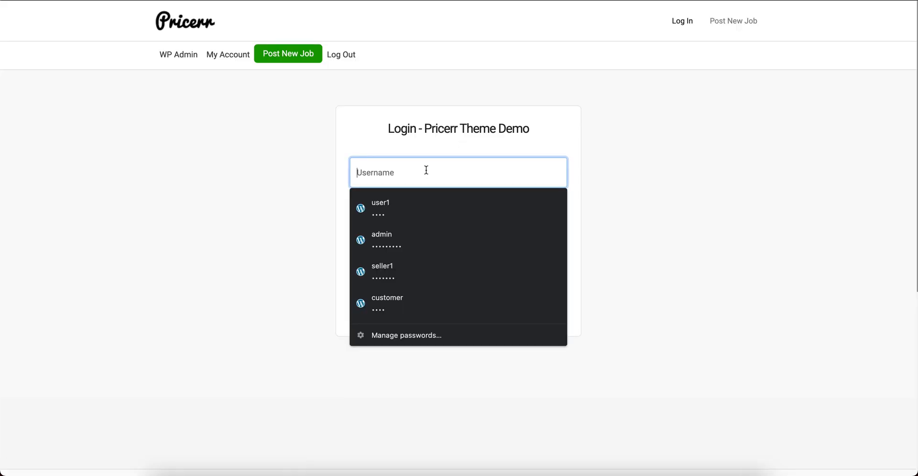
left_click(381, 240)
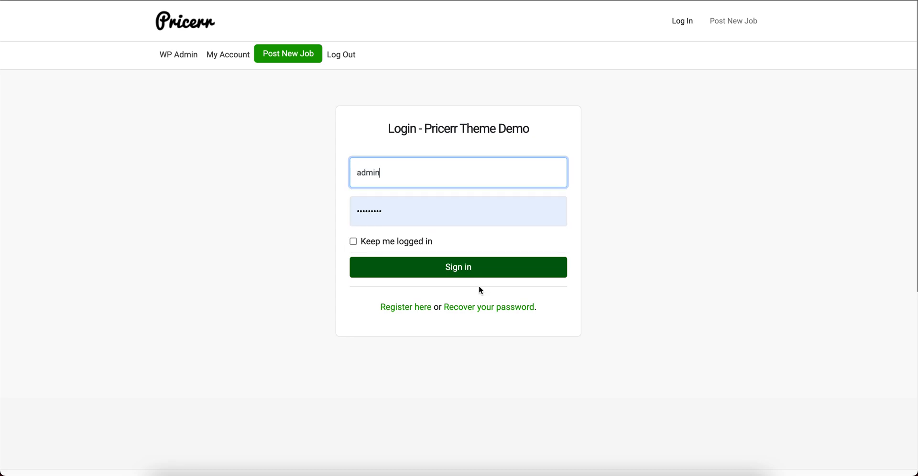
left_click(458, 267)
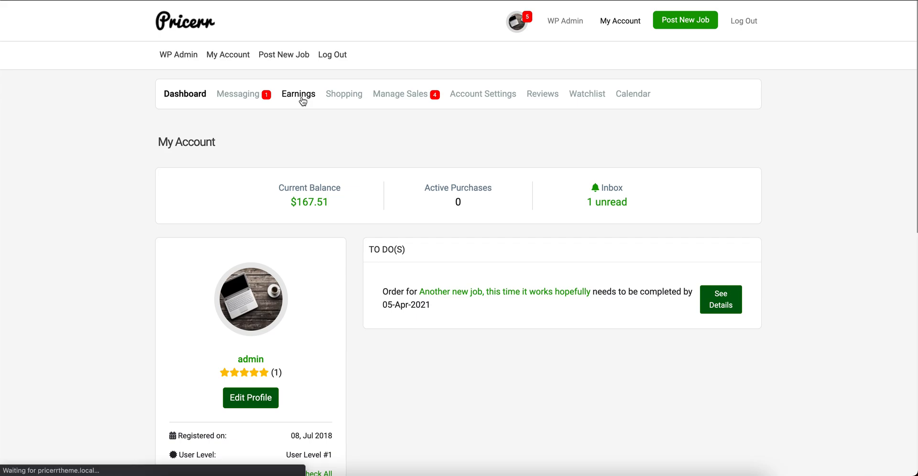
Open the seller's Earnings transactions and highlight the +$100.00 Cut your lawn payment
left_click(297, 93)
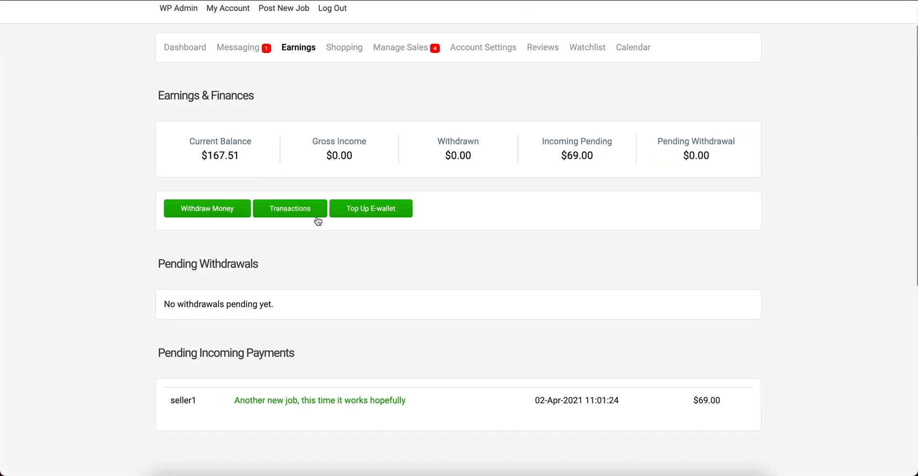
left_click(289, 208)
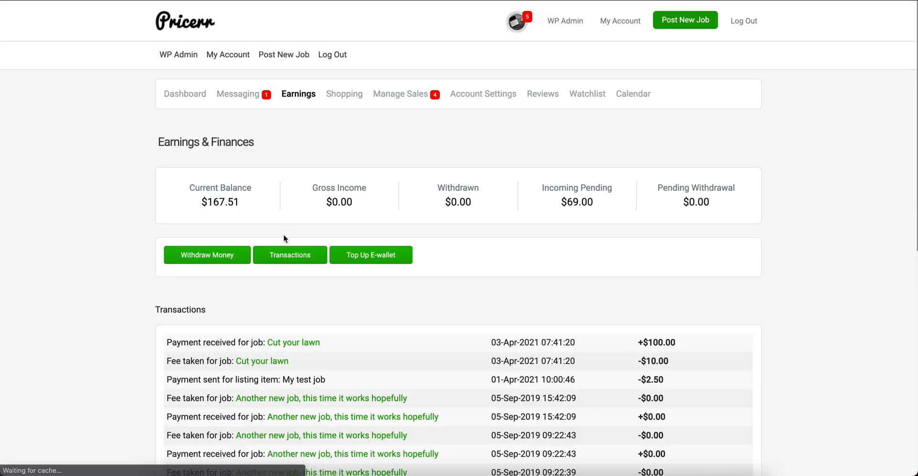
mouse_move(687, 349)
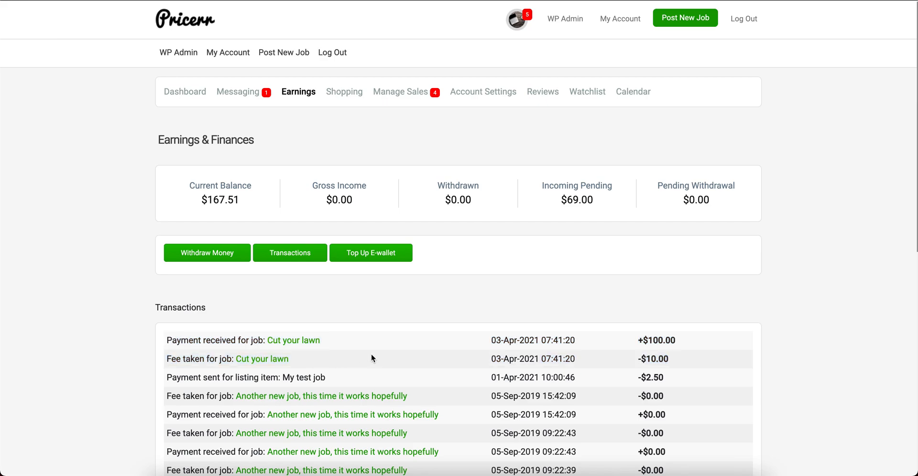
double_click(655, 340)
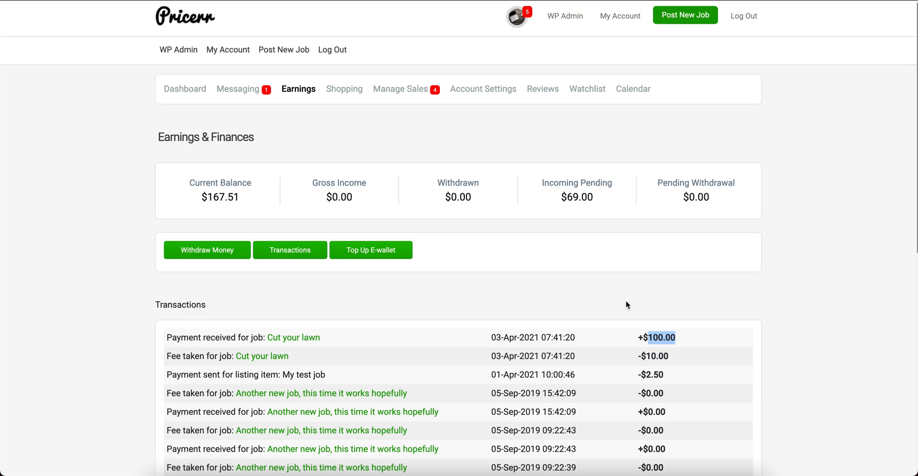
mouse_move(587, 89)
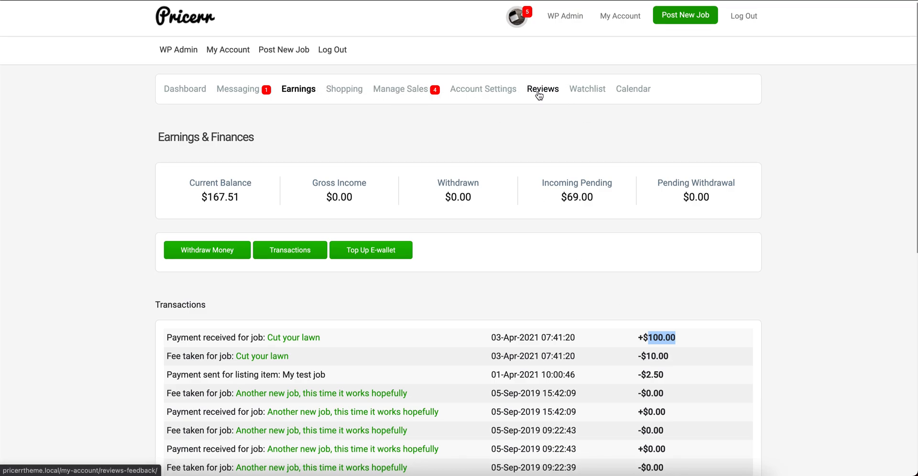
Check the seller's 5-star rating, then list Completed Jobs showing Cut your lawn for $102.00
left_click(542, 89)
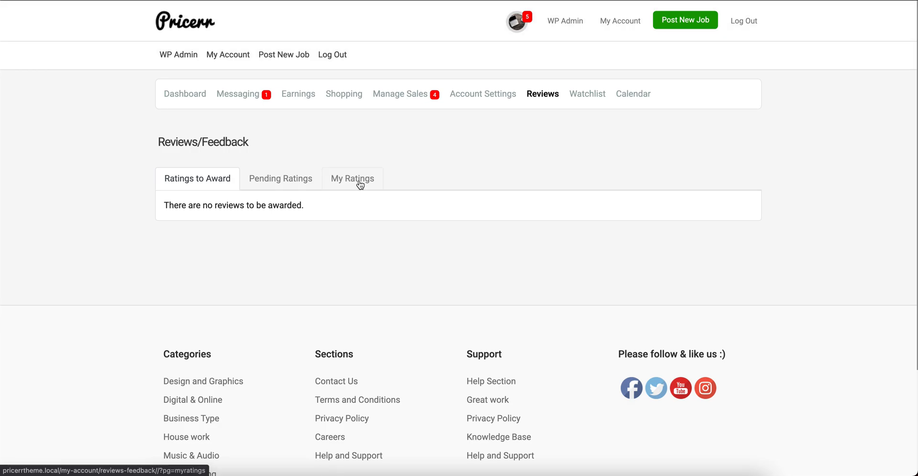
left_click(352, 177)
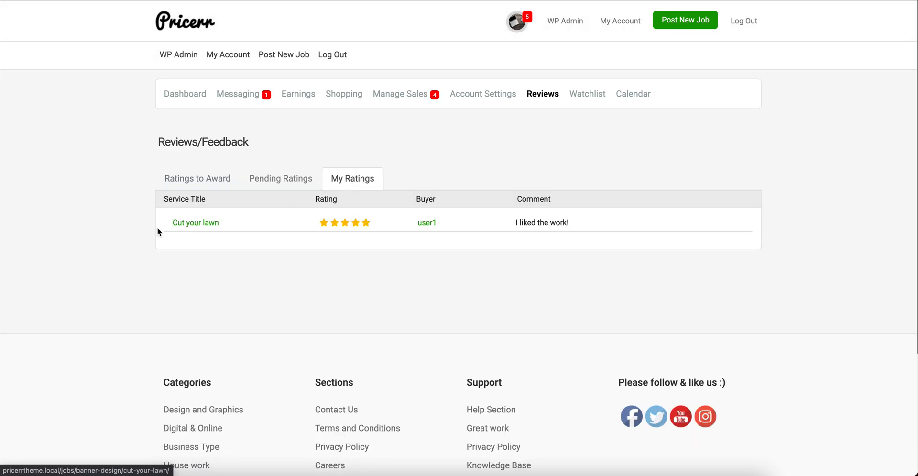
double_click(427, 221)
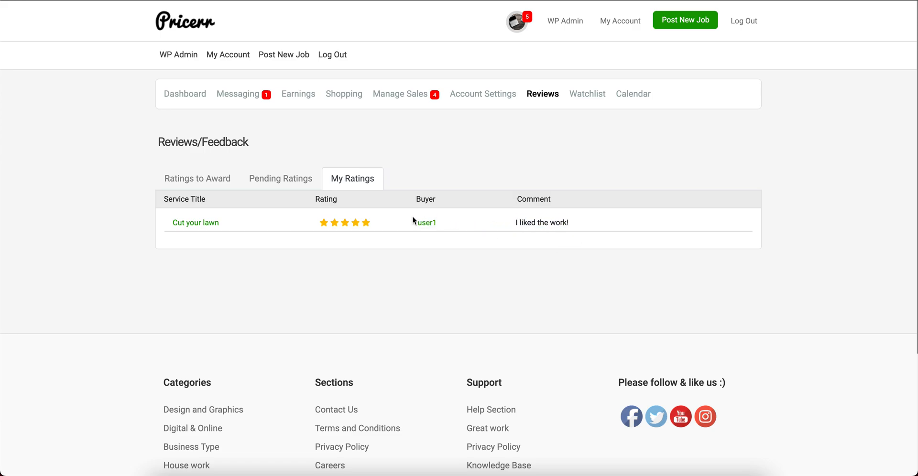
mouse_move(399, 93)
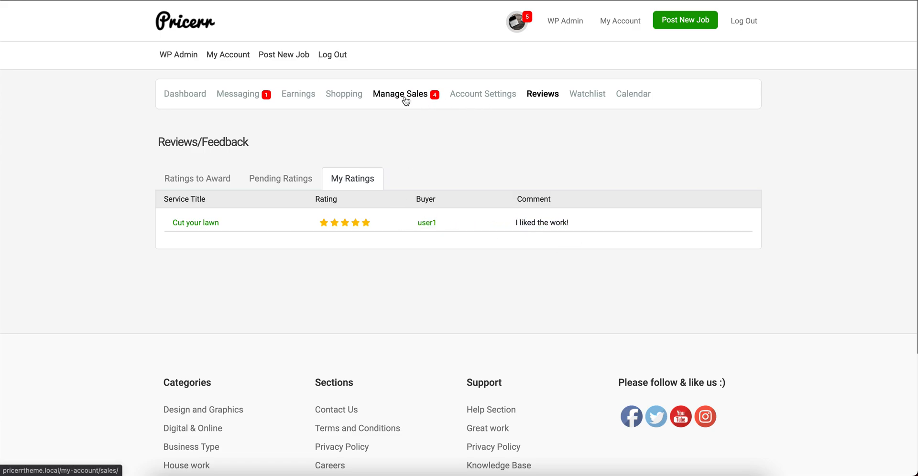
left_click(400, 93)
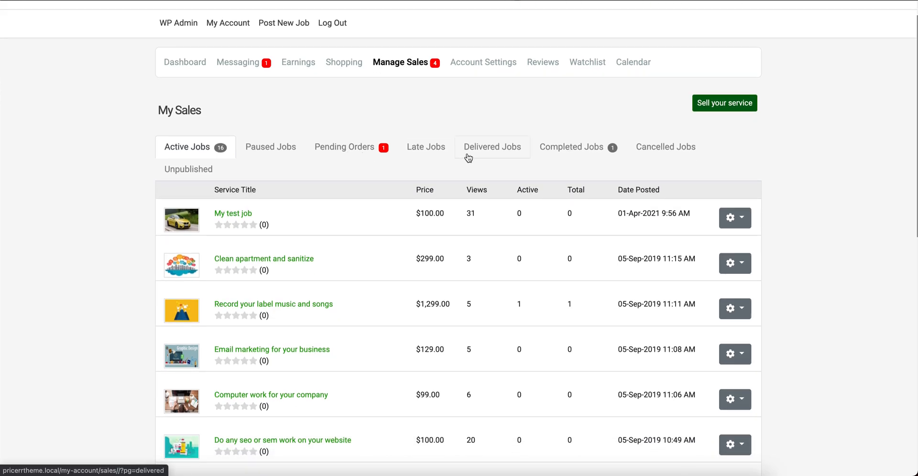
left_click(570, 147)
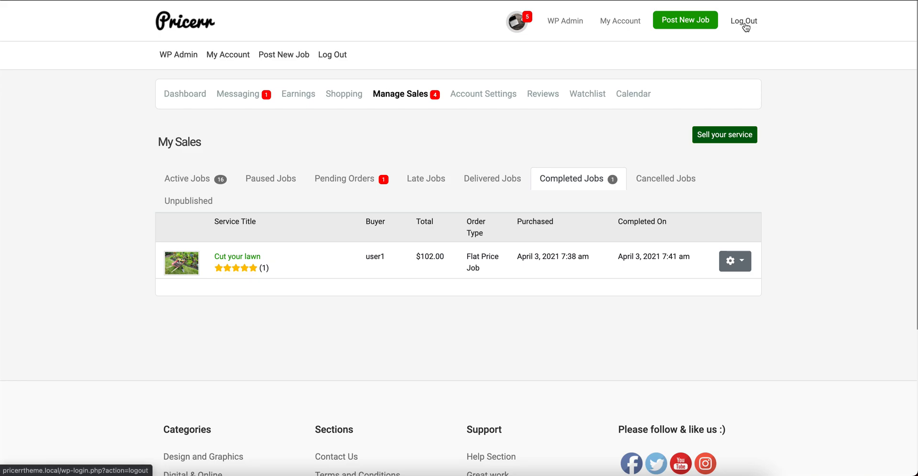
mouse_move(743, 21)
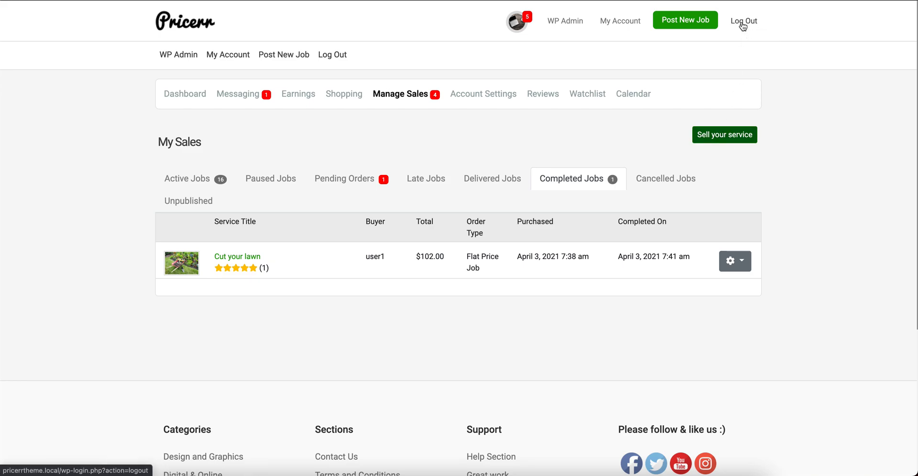
mouse_move(743, 21)
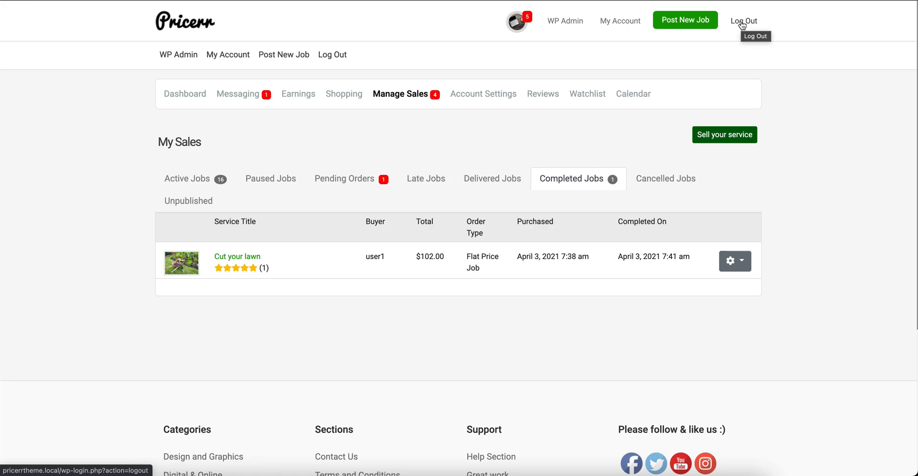